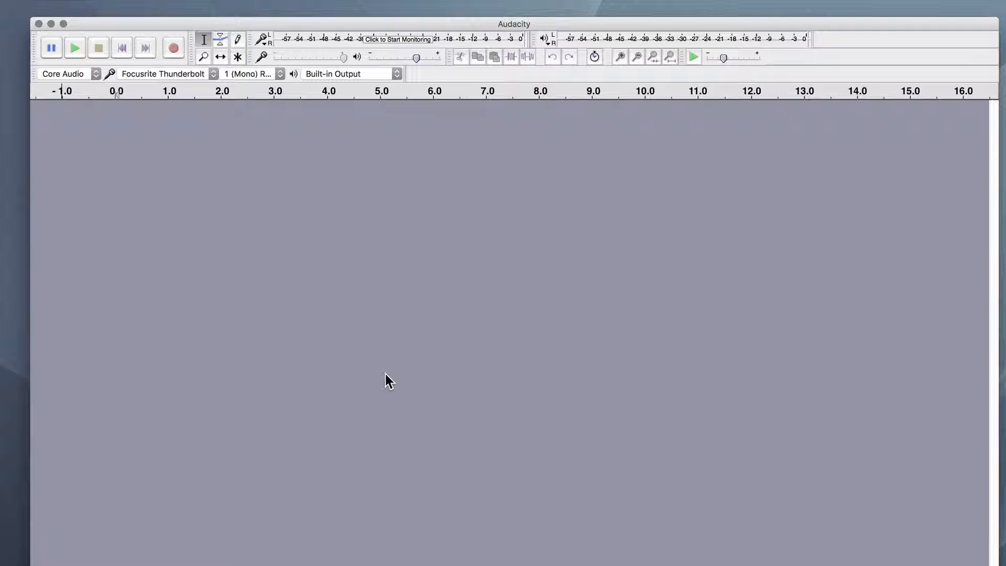
pyautogui.moveTo(117, 121)
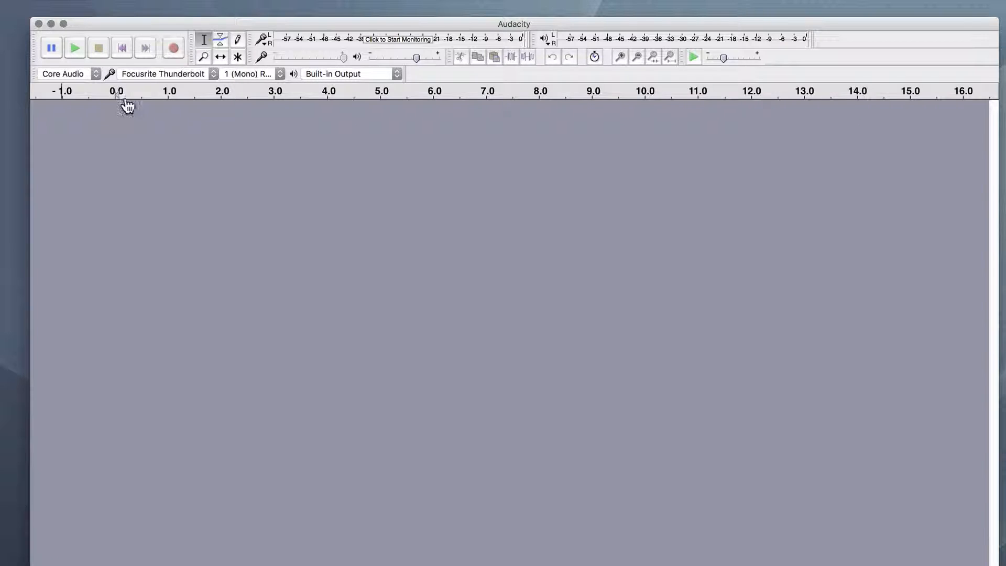
# - Record roughly fifteen seconds of spoken voice onto a new mono track, then stop
pyautogui.click(173, 47)
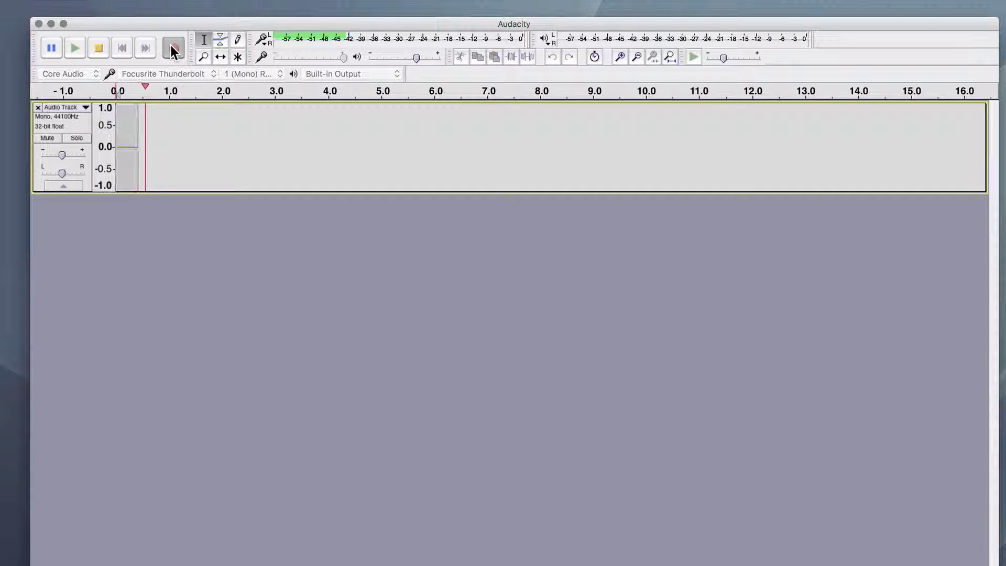
pyautogui.click(97, 48)
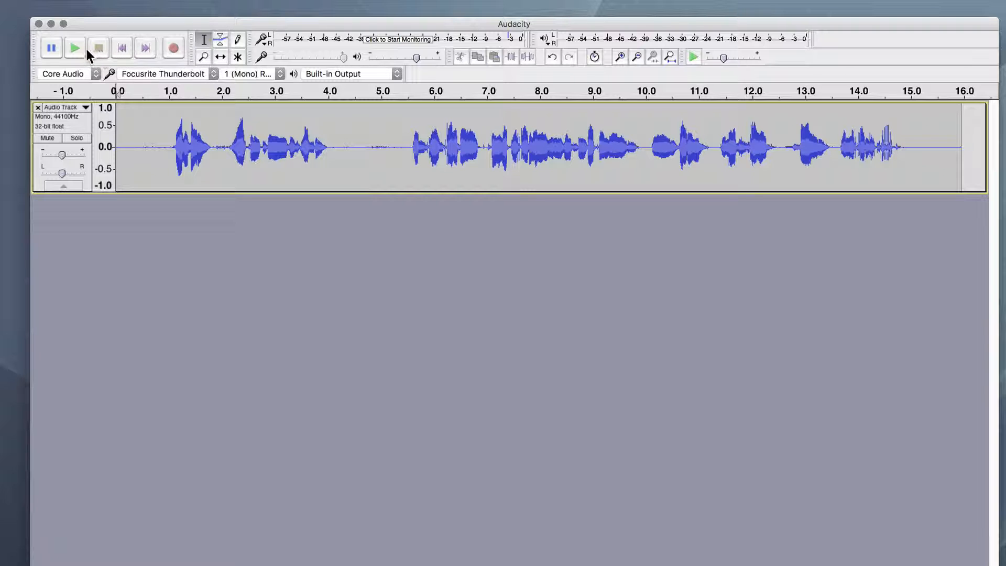
pyautogui.moveTo(603, 49)
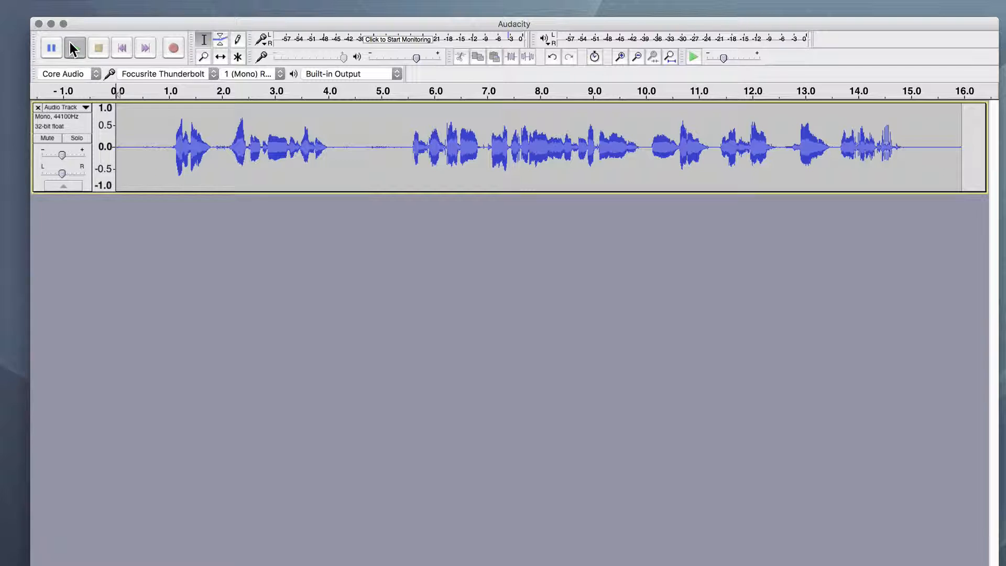
# - Play back the fifteen-second voice take twice to listen to it
pyautogui.click(694, 57)
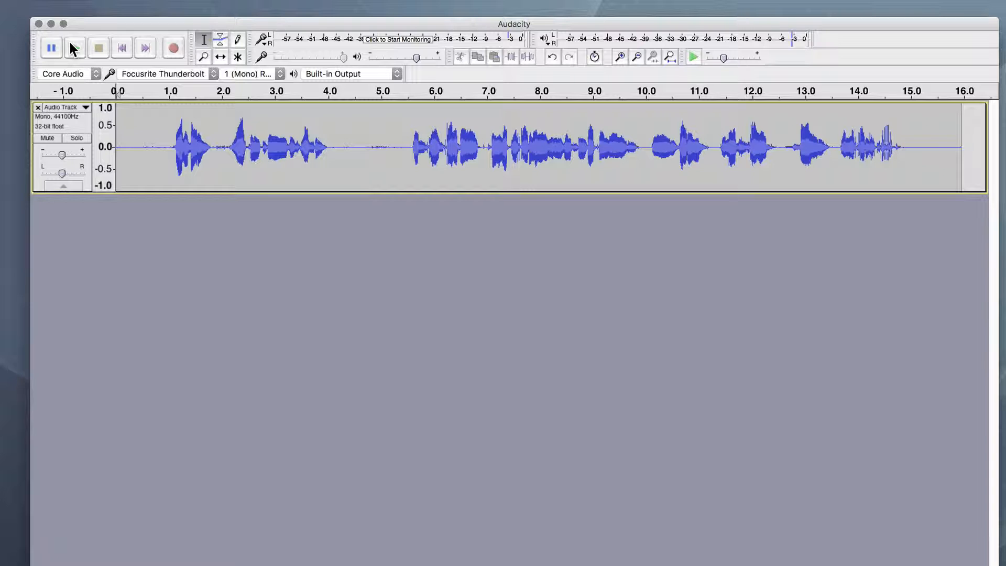
pyautogui.click(402, 90)
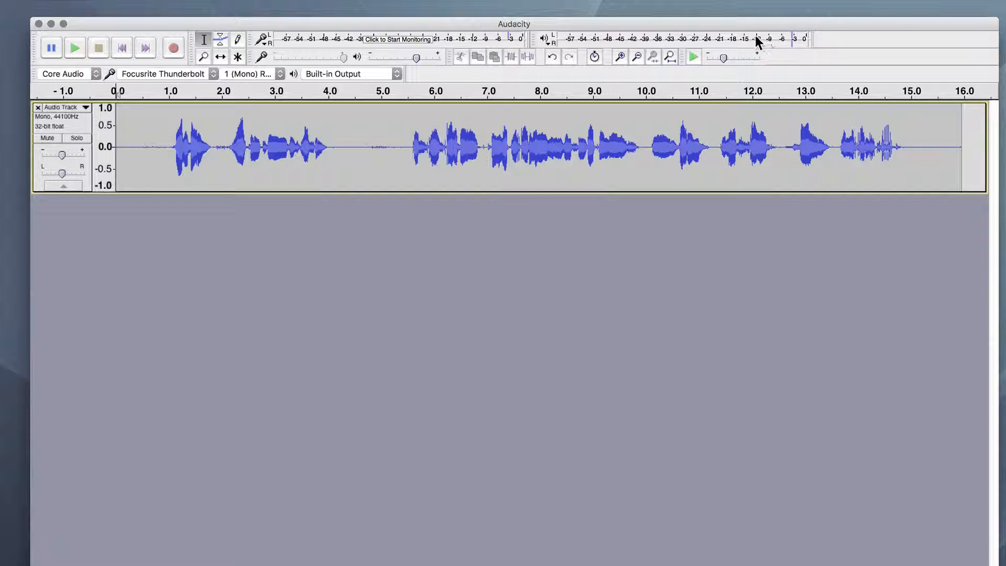
pyautogui.moveTo(760, 45)
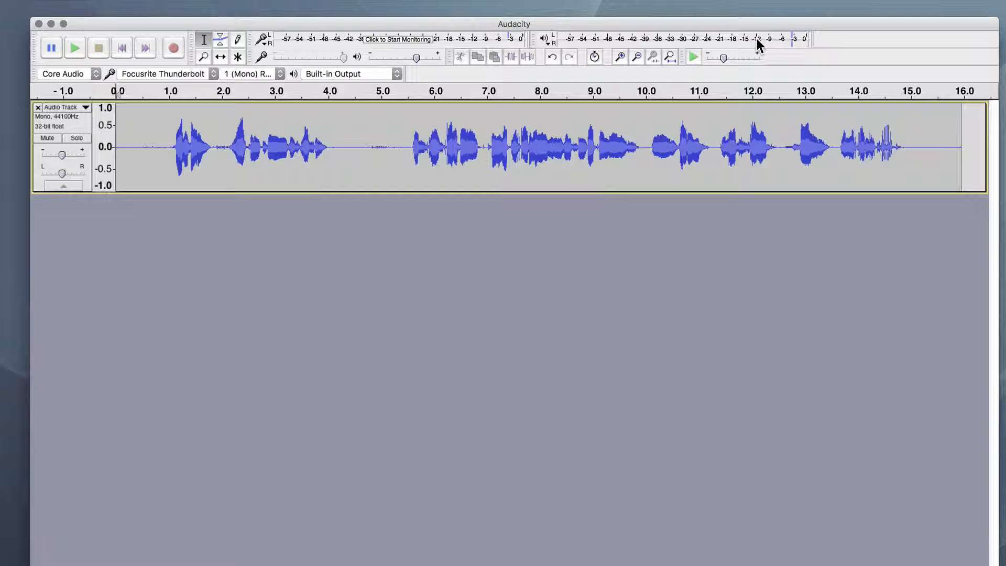
pyautogui.moveTo(341, 232)
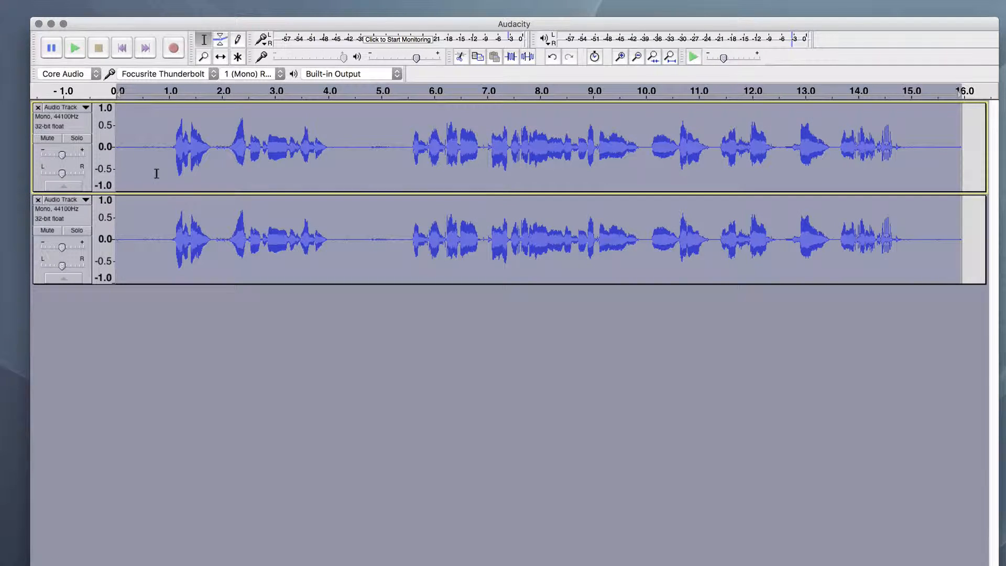
# - Mute the original track and select the first second of silence on the copy
pyautogui.click(46, 138)
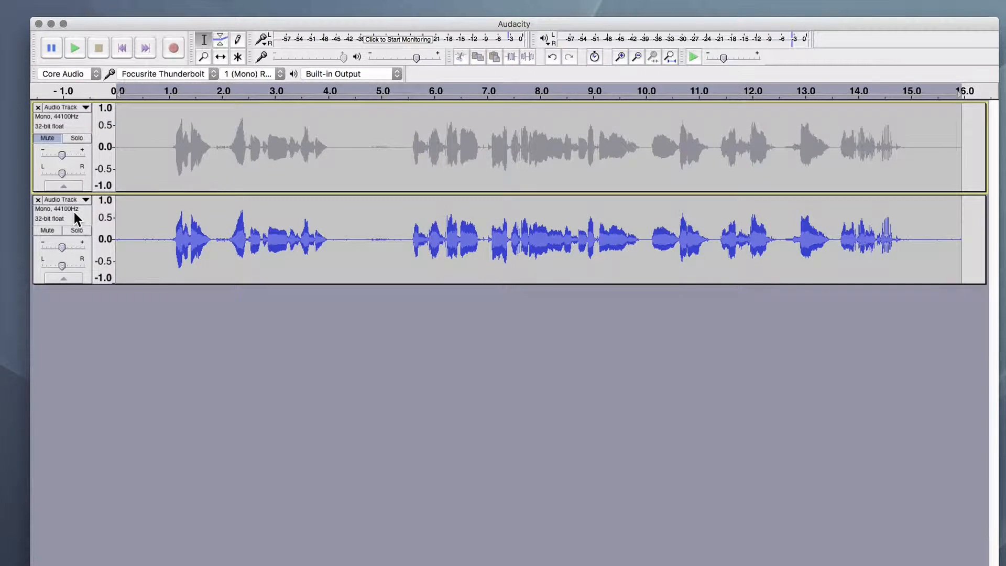
pyautogui.click(154, 252)
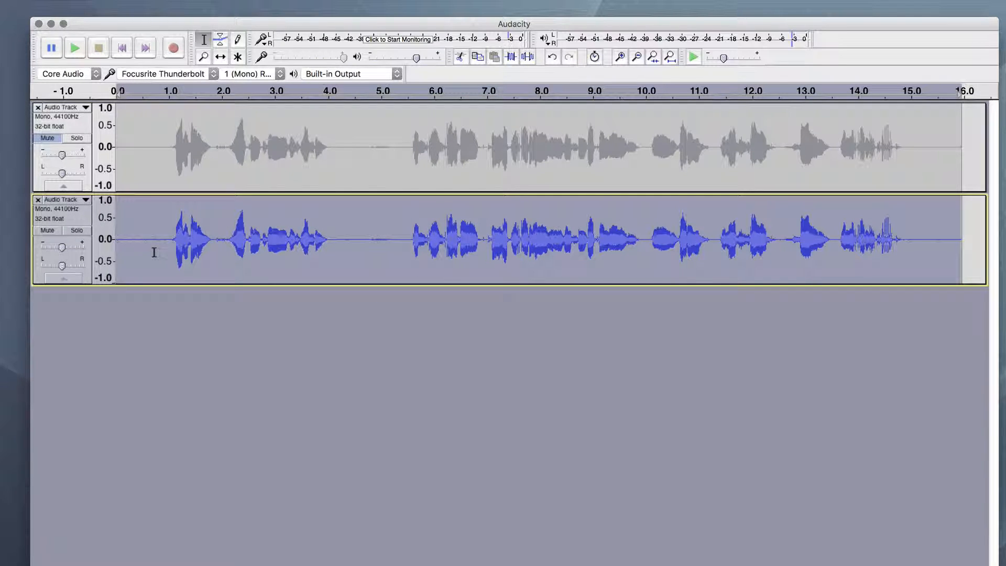
pyautogui.click(167, 242)
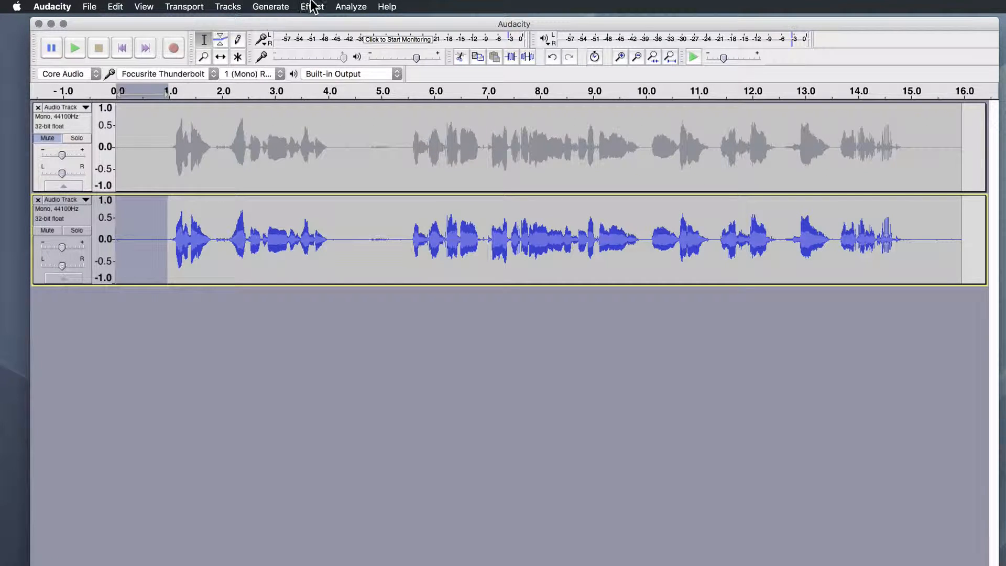
# - Get a Noise Reduction noise profile from the copy's quiet opening second
pyautogui.click(311, 6)
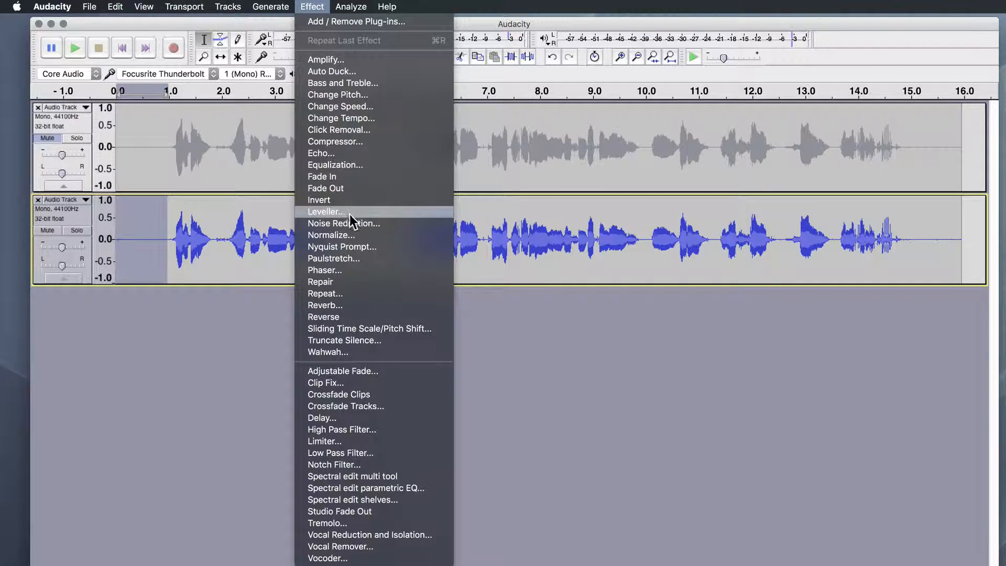
pyautogui.click(343, 223)
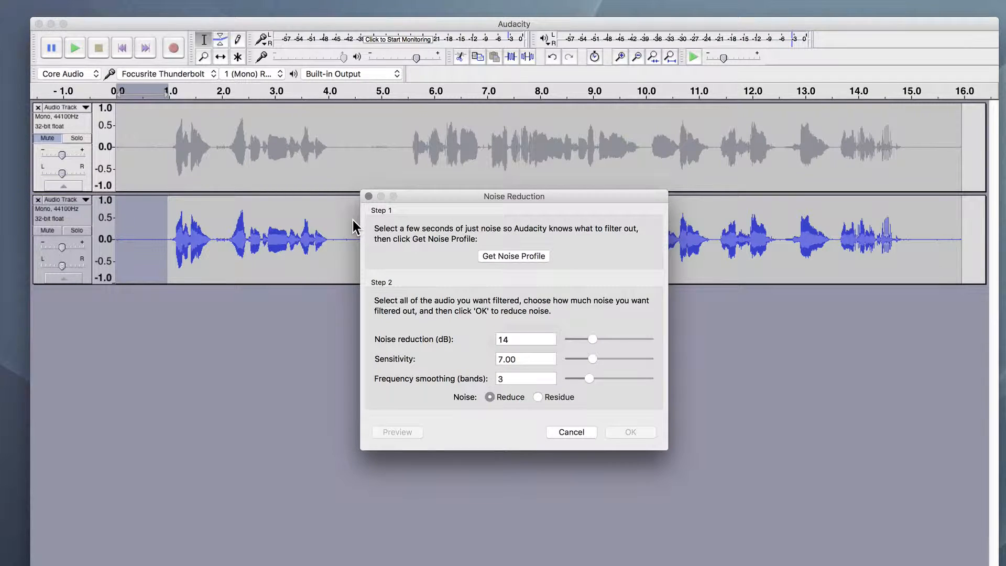
pyautogui.click(525, 339)
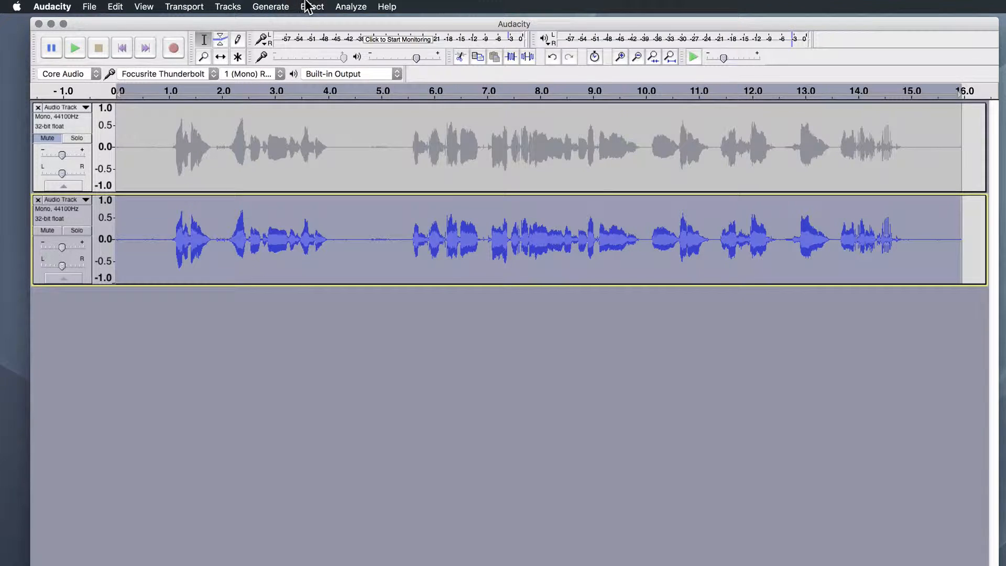
# - Apply Noise Reduction at default settings to the whole copy track
pyautogui.click(311, 7)
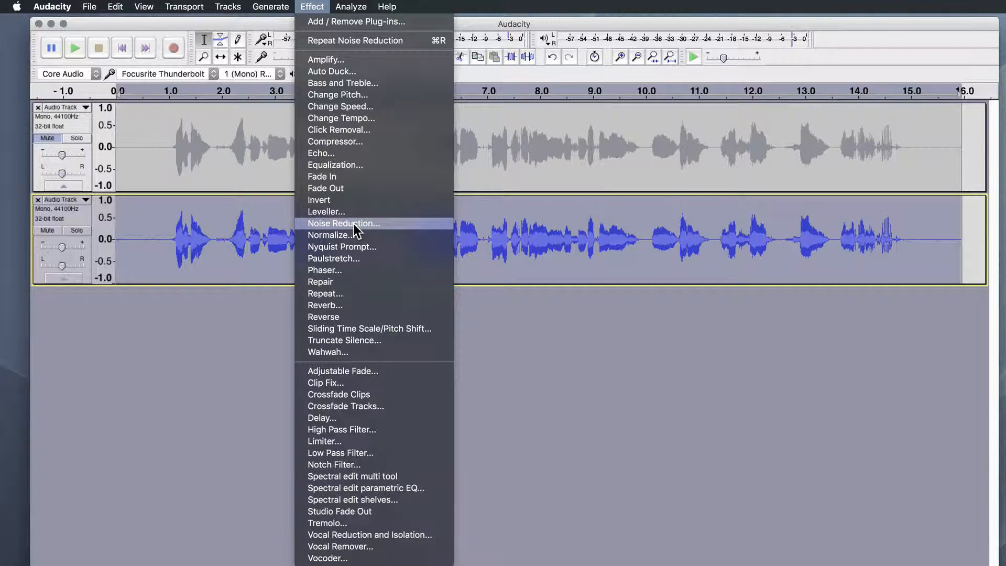
pyautogui.click(343, 223)
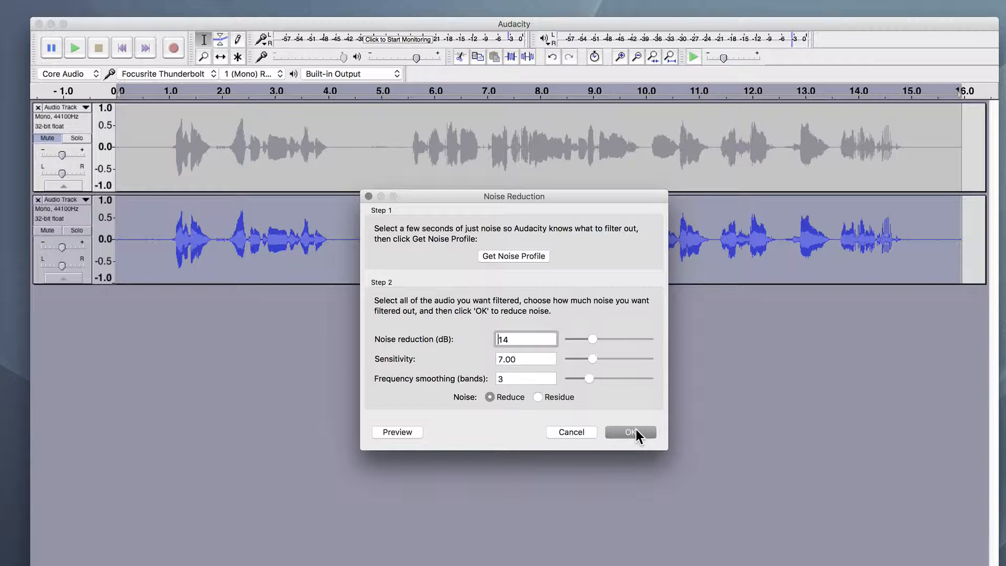
pyautogui.click(629, 432)
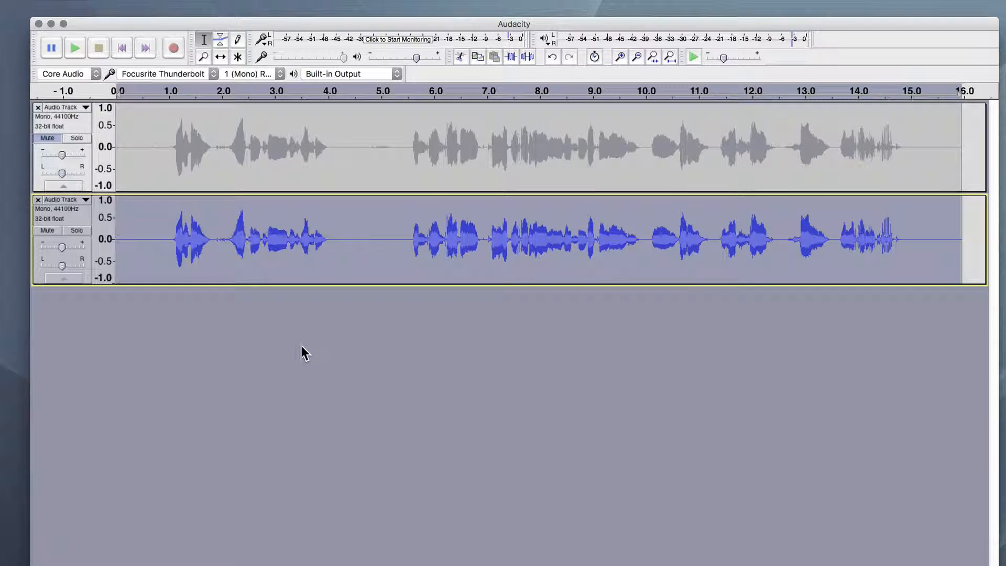
pyautogui.click(74, 48)
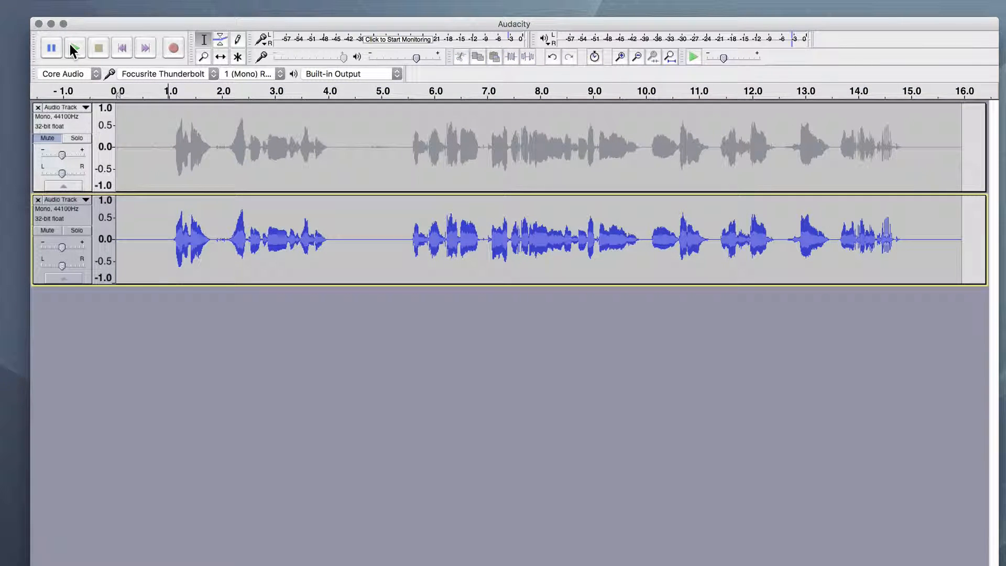
pyautogui.click(73, 47)
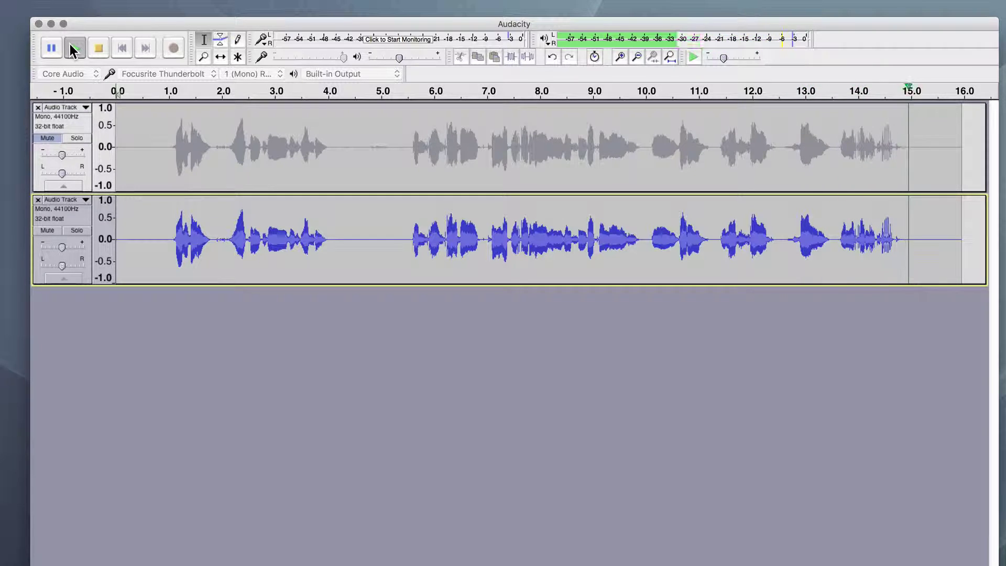
pyautogui.click(51, 47)
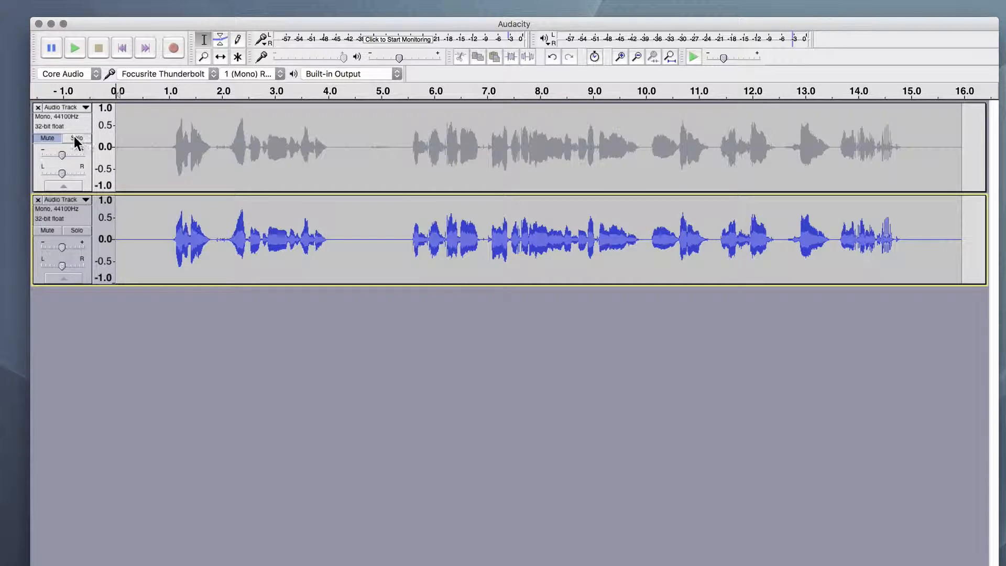
# - Play only the original take for comparison, then stop playback
pyautogui.click(76, 137)
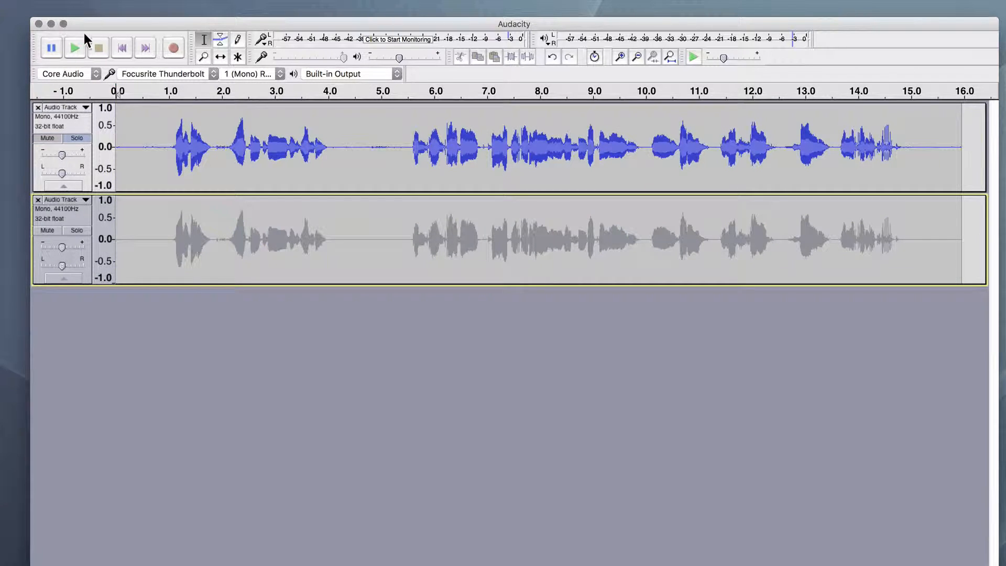
pyautogui.click(74, 47)
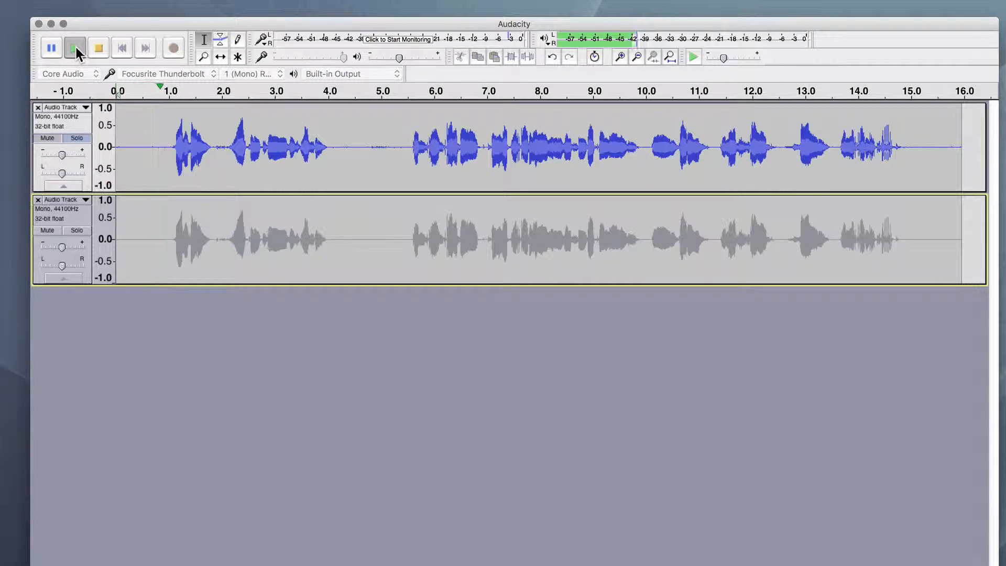
pyautogui.click(75, 48)
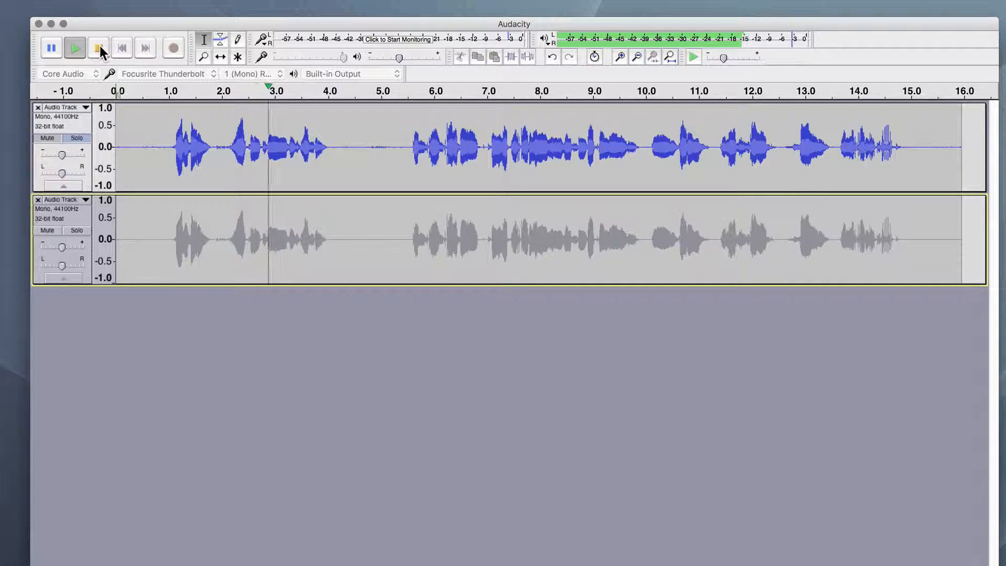
pyautogui.click(74, 48)
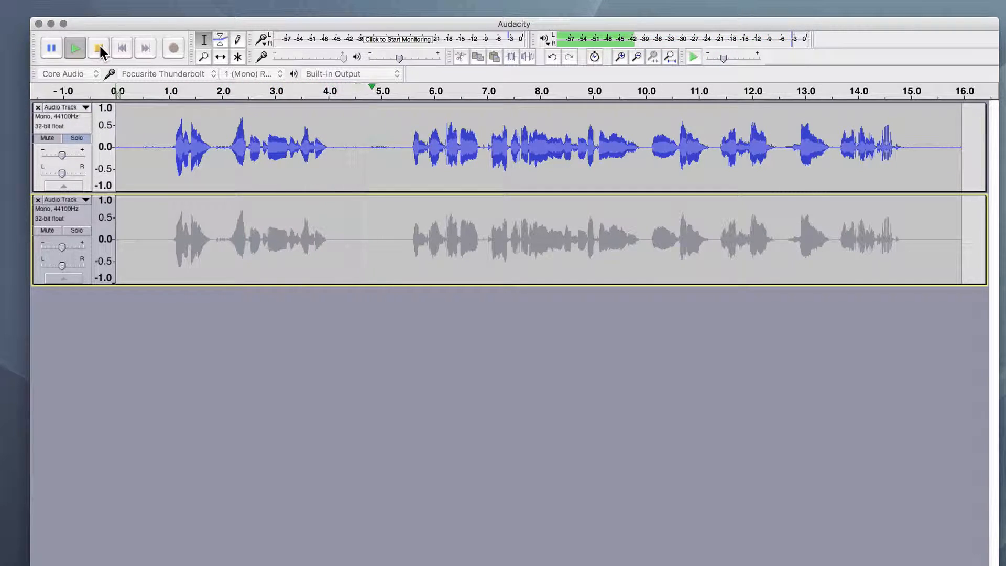
pyautogui.click(98, 47)
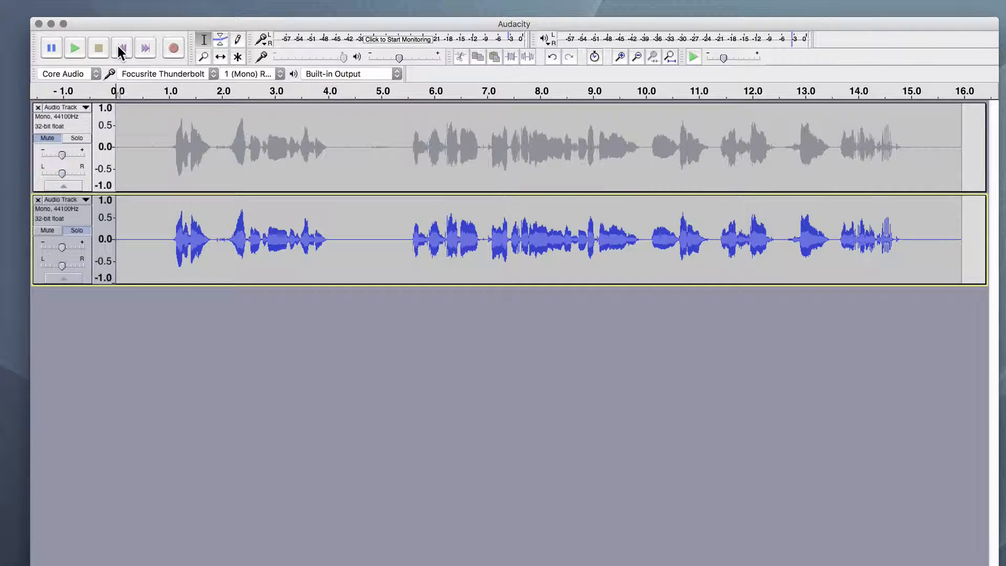
# - Replay the noise-reduced copy from the start and stop playback
pyautogui.click(74, 47)
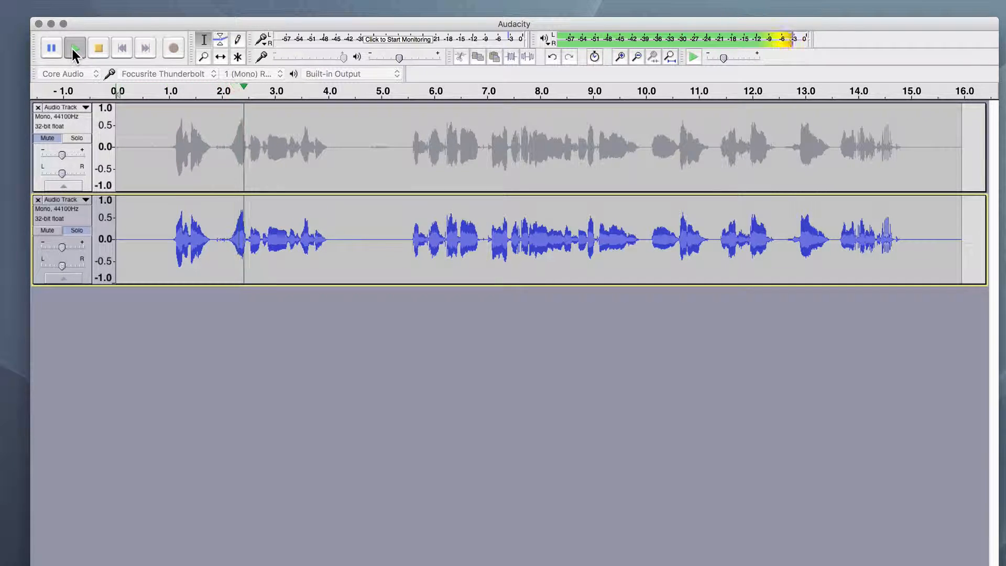
pyautogui.click(74, 47)
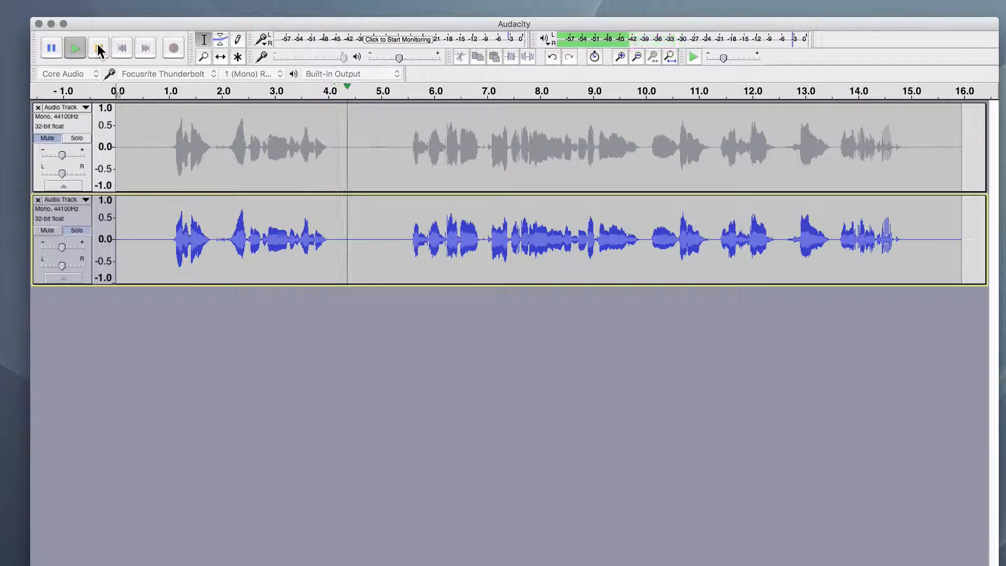
pyautogui.click(98, 48)
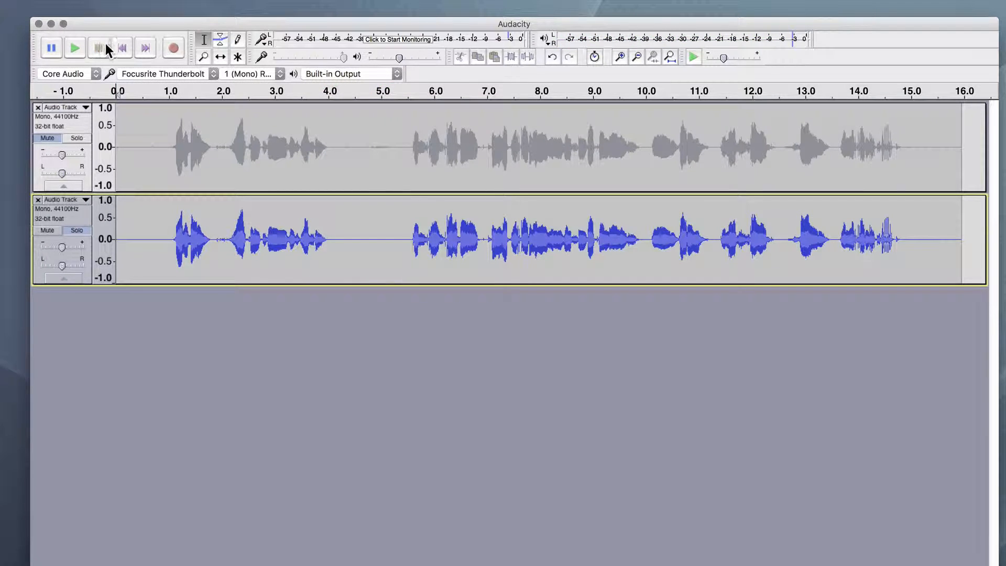
# - Duplicate the cleaned voice track into a third copy and mute the second track
pyautogui.click(98, 48)
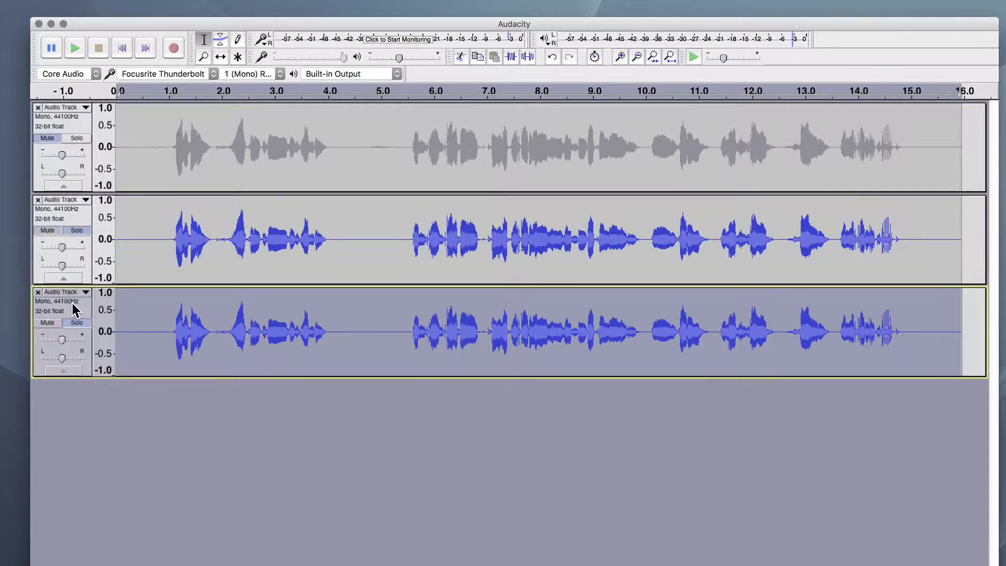
pyautogui.click(46, 230)
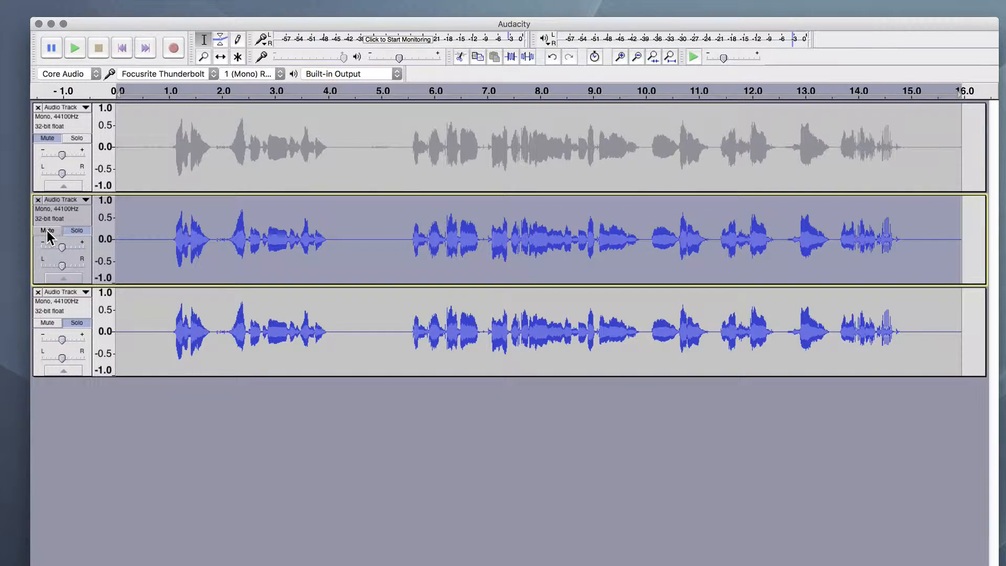
pyautogui.click(46, 230)
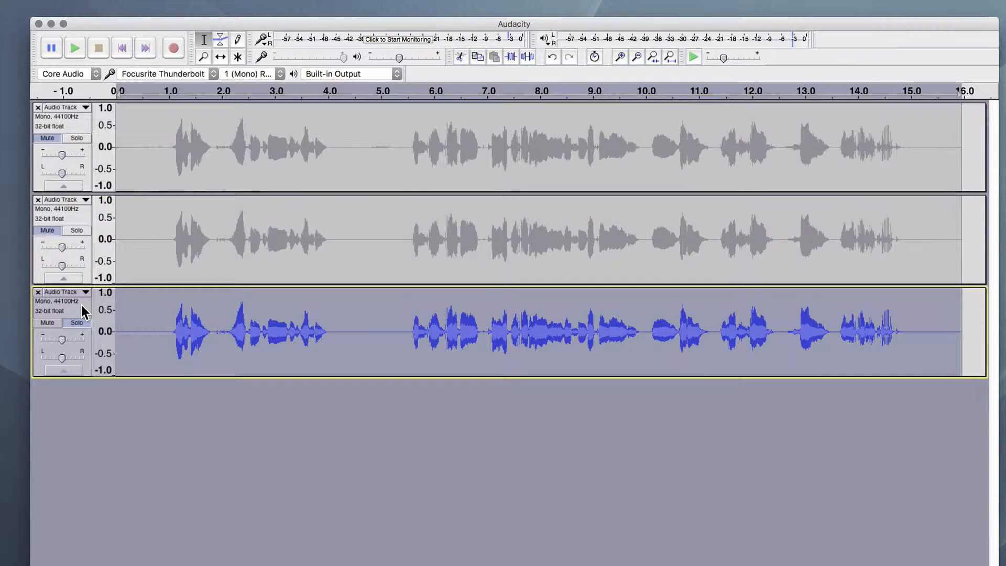
pyautogui.moveTo(220, 340)
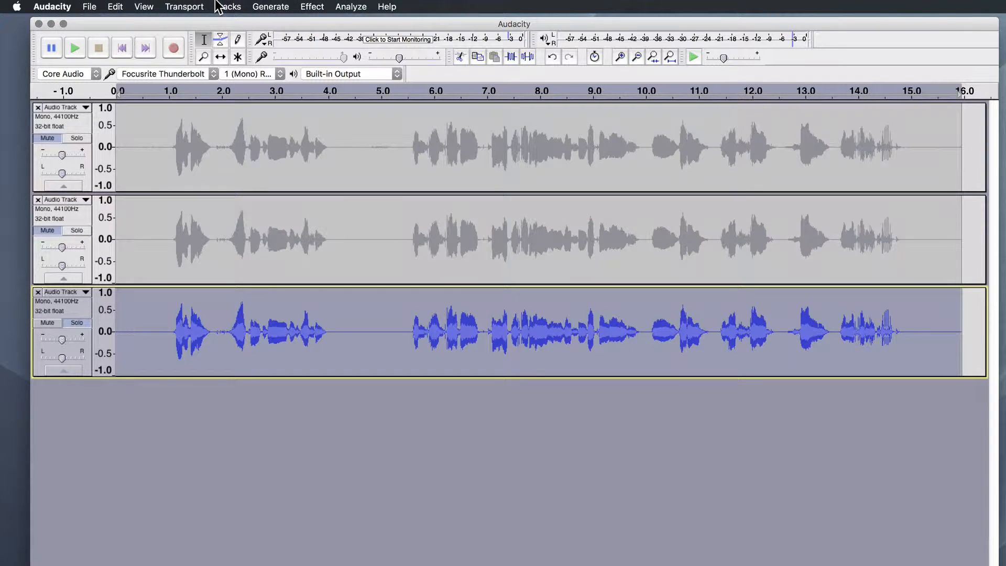
pyautogui.click(312, 6)
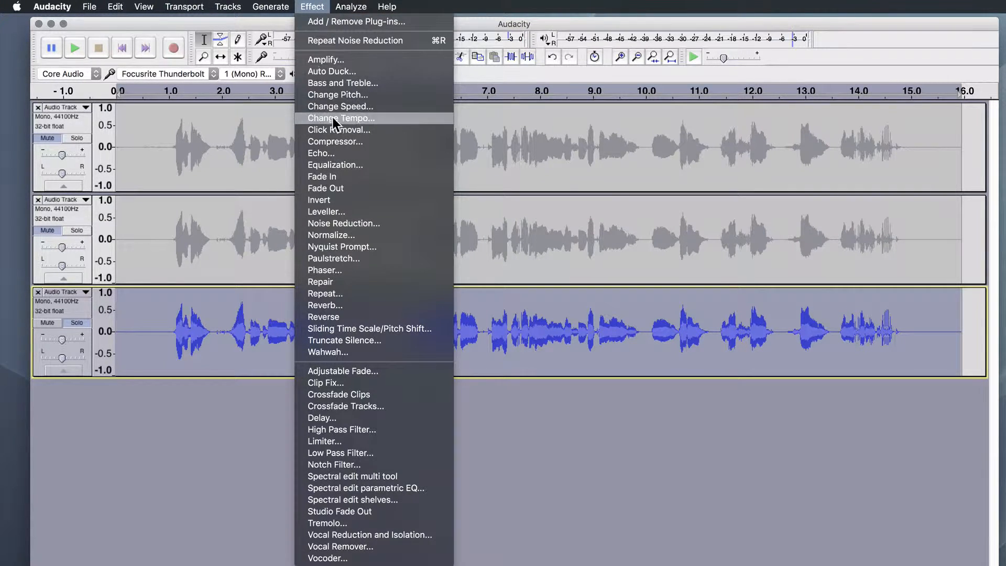
pyautogui.moveTo(335, 141)
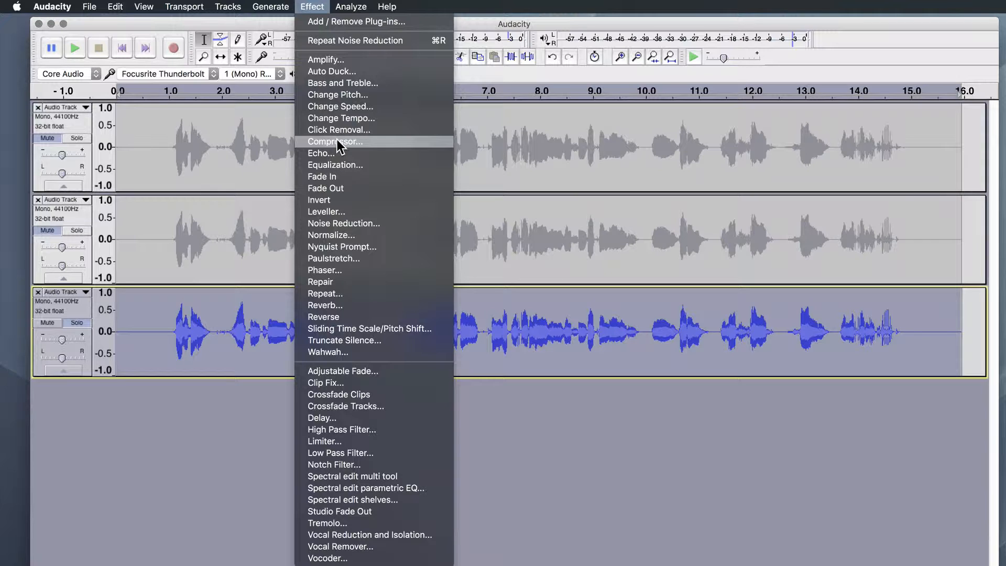
pyautogui.moveTo(245, 516)
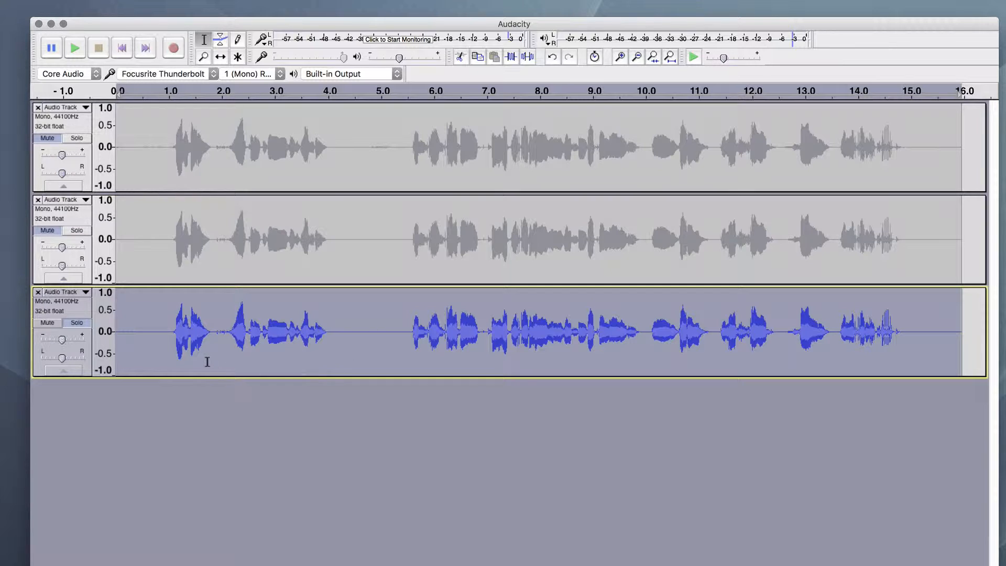
pyautogui.moveTo(284, 334)
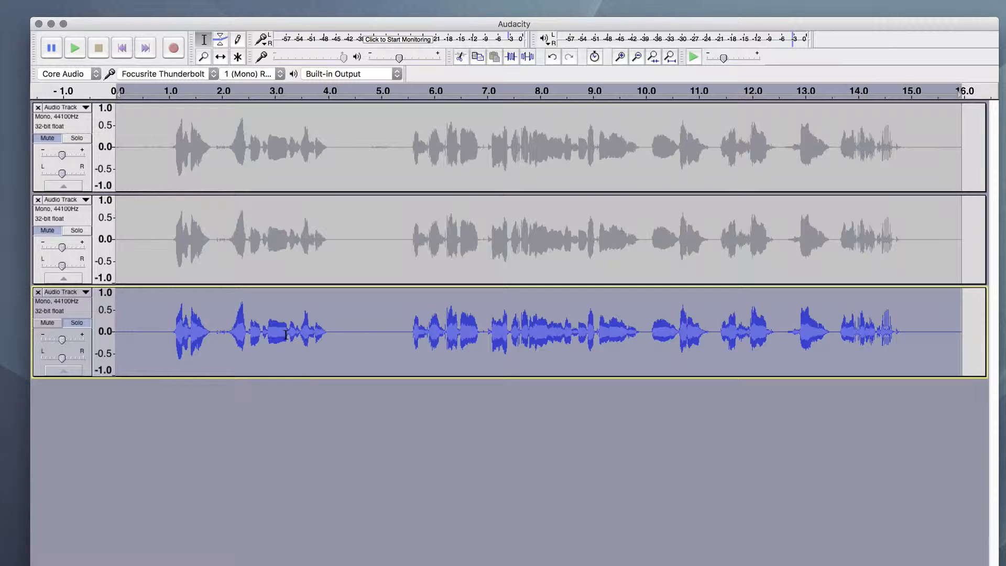
pyautogui.moveTo(497, 334)
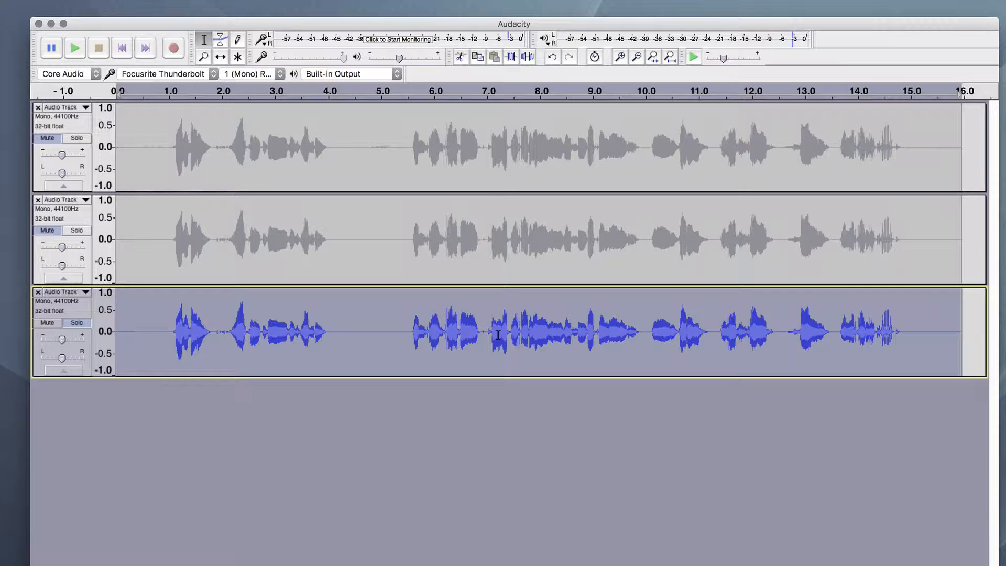
pyautogui.moveTo(558, 245)
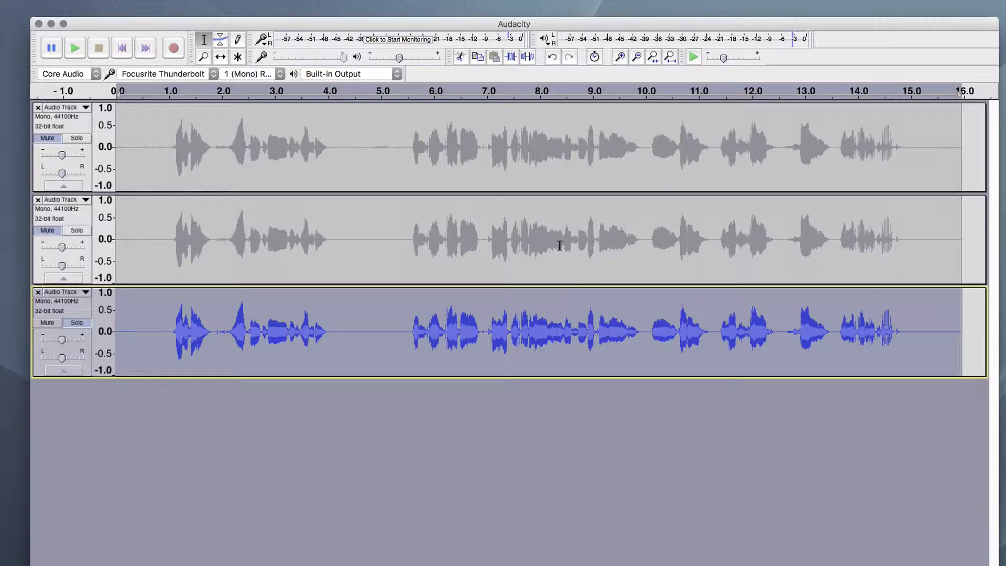
pyautogui.moveTo(406, 344)
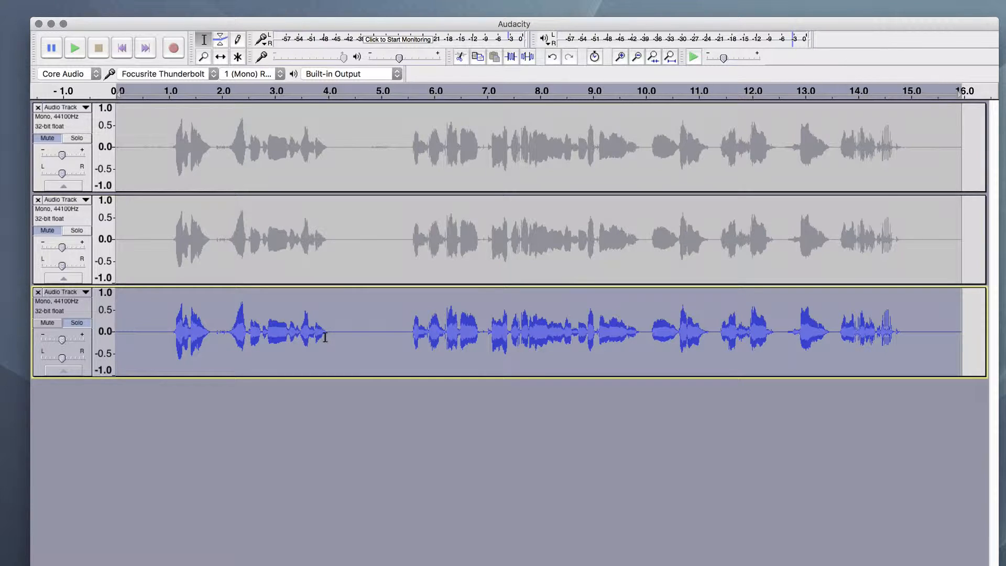
pyautogui.click(313, 6)
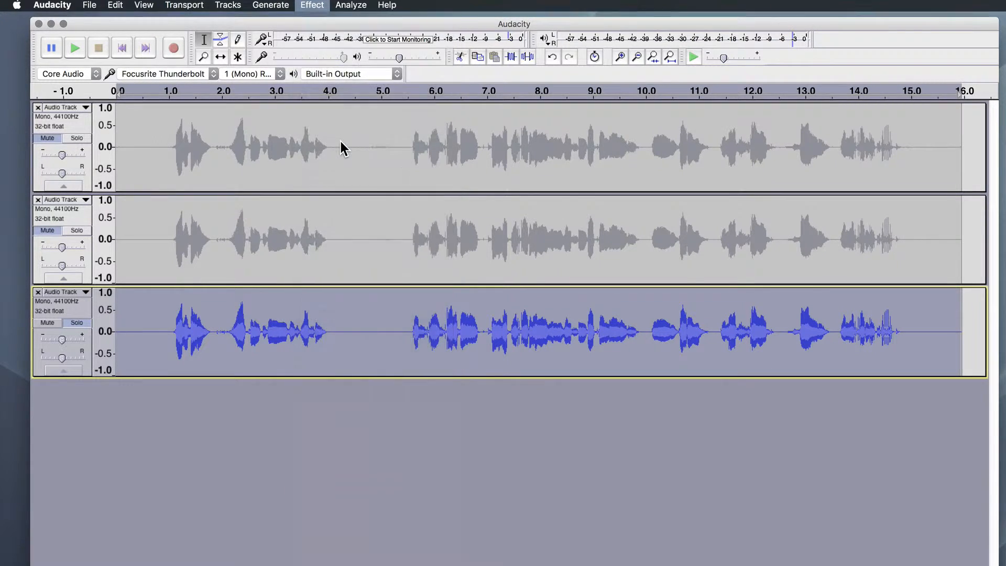
pyautogui.click(311, 5)
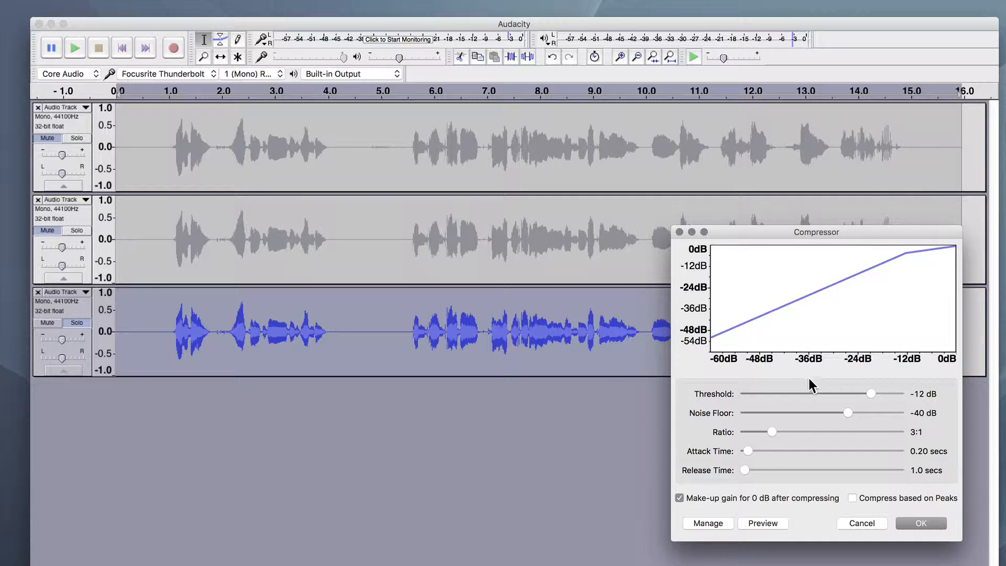
pyautogui.moveTo(905, 411)
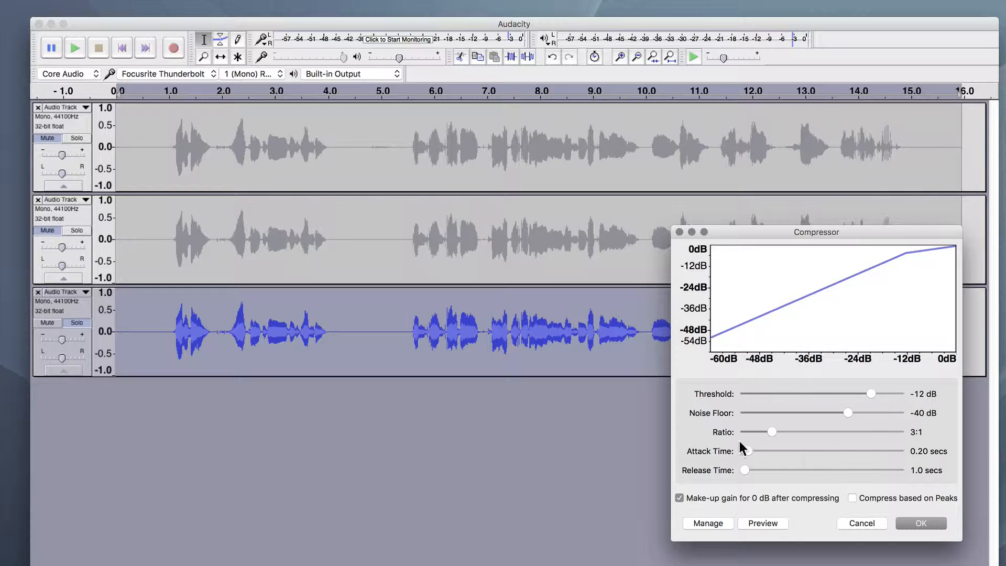
pyautogui.moveTo(822, 478)
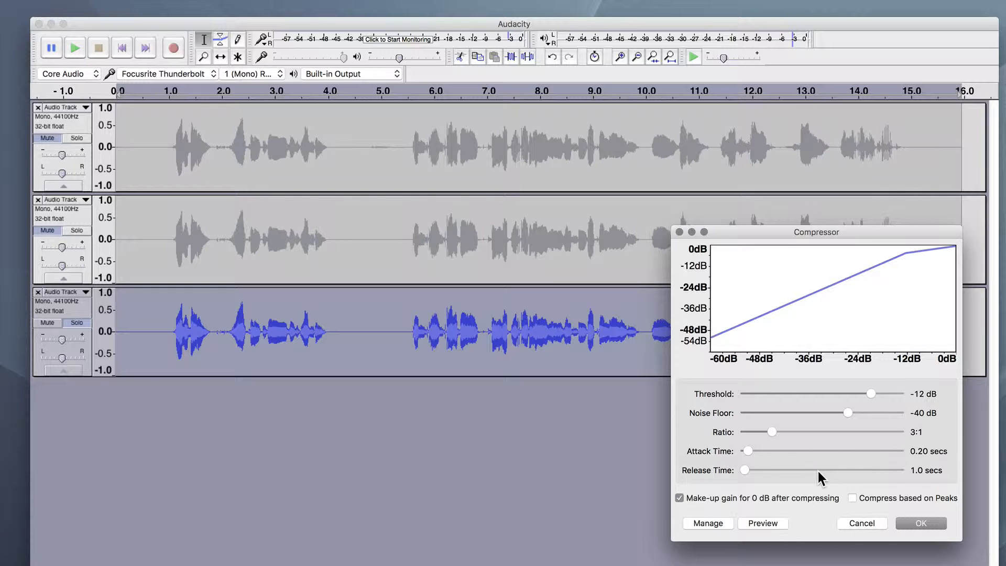
pyautogui.moveTo(844, 411)
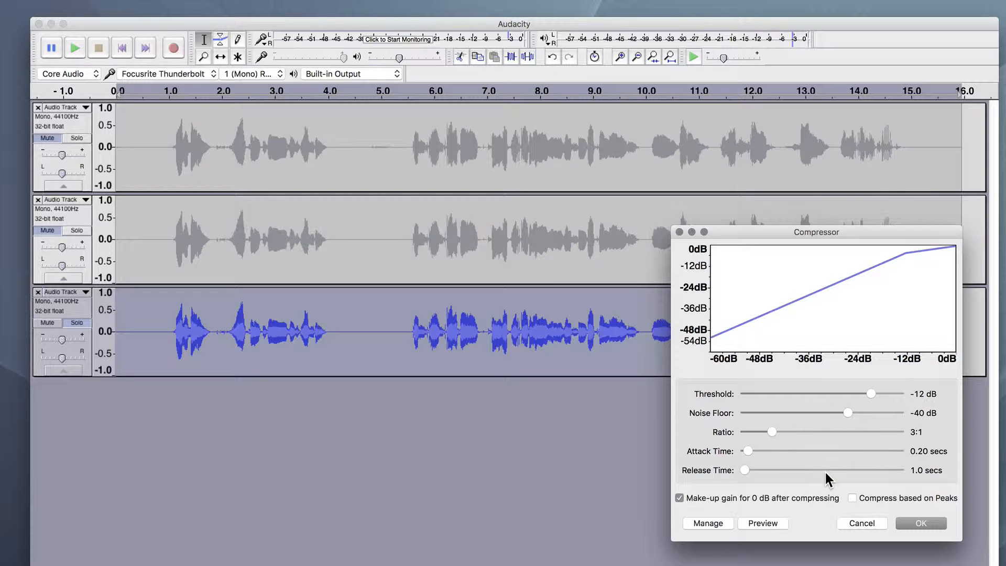
pyautogui.moveTo(841, 506)
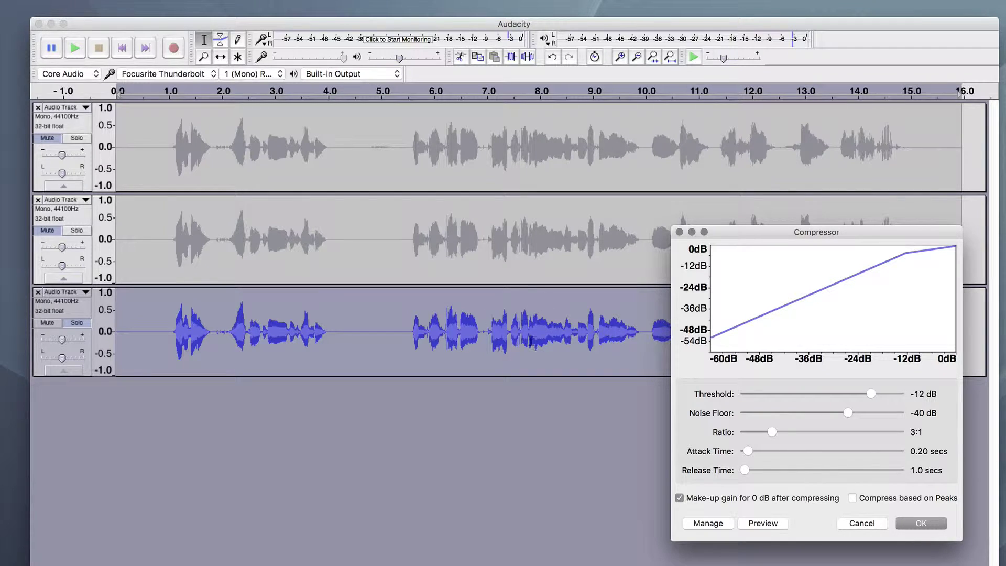
# - Apply the Compressor at -12 dB threshold and 3:1 ratio to the third copy
pyautogui.click(920, 523)
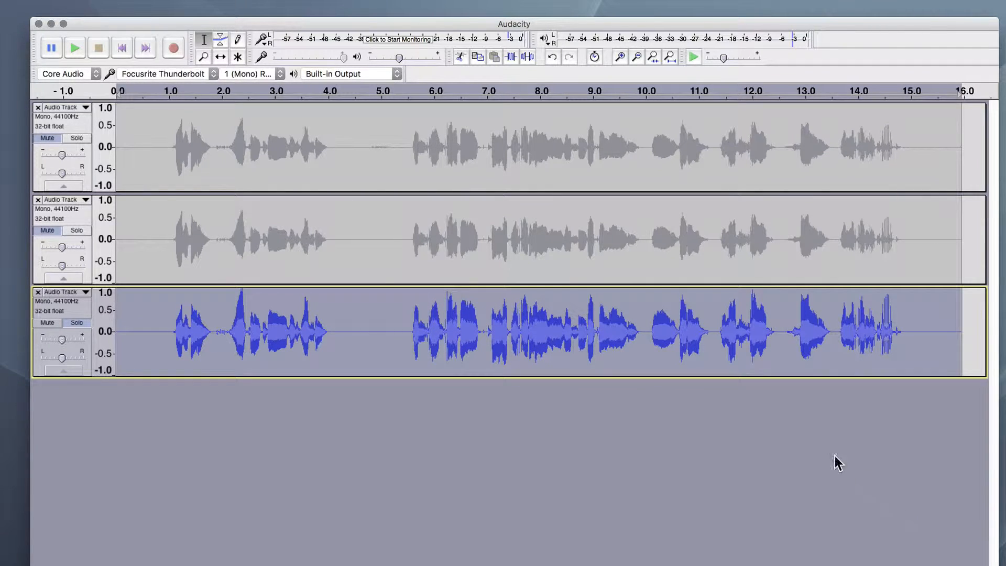
pyautogui.moveTo(574, 337)
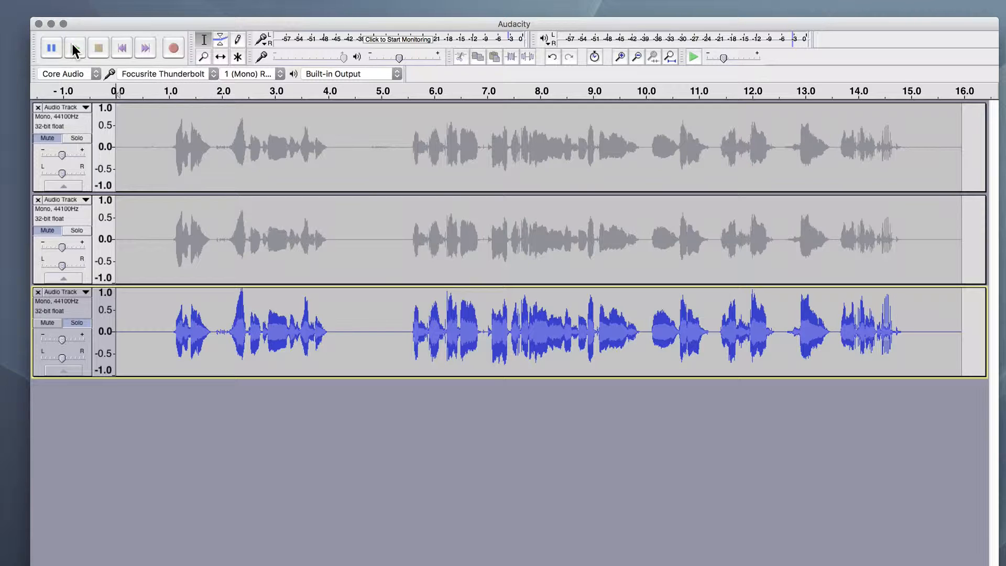
pyautogui.click(74, 47)
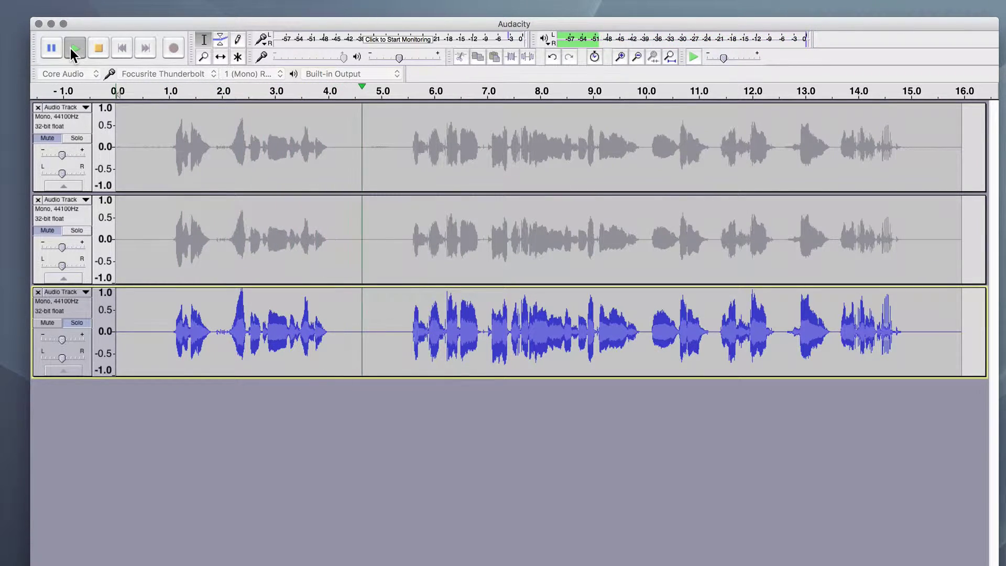
pyautogui.click(74, 46)
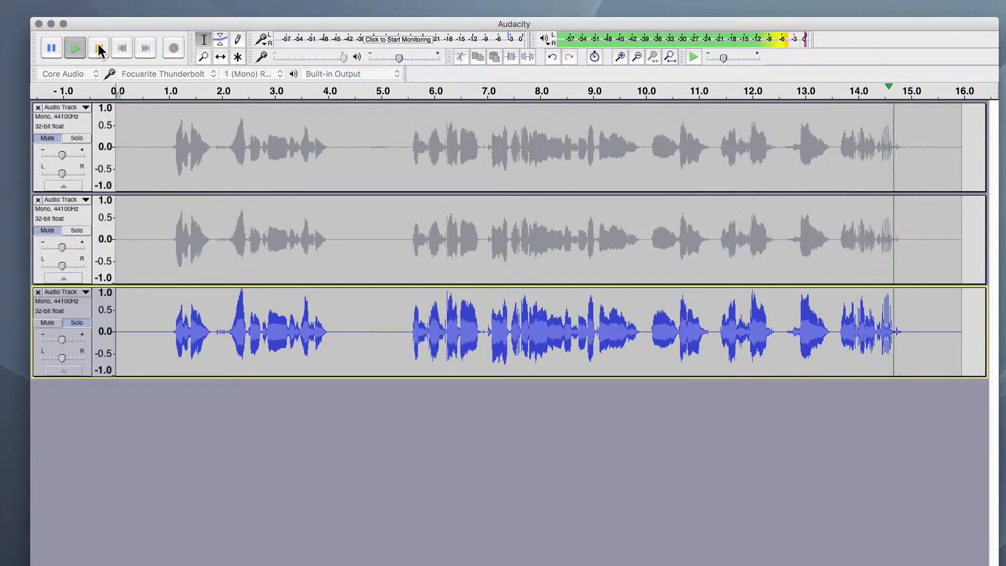
pyautogui.click(98, 48)
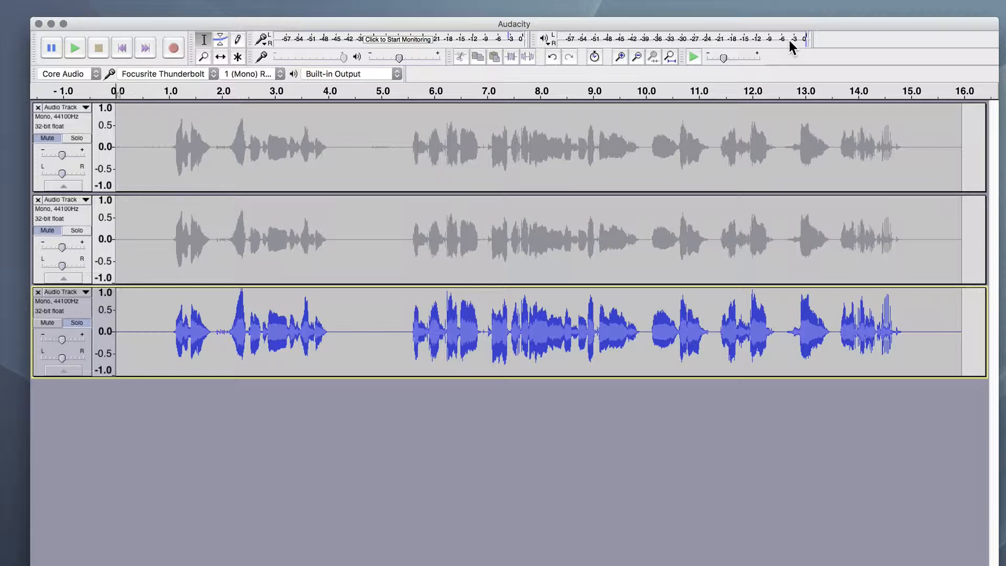
pyautogui.moveTo(766, 52)
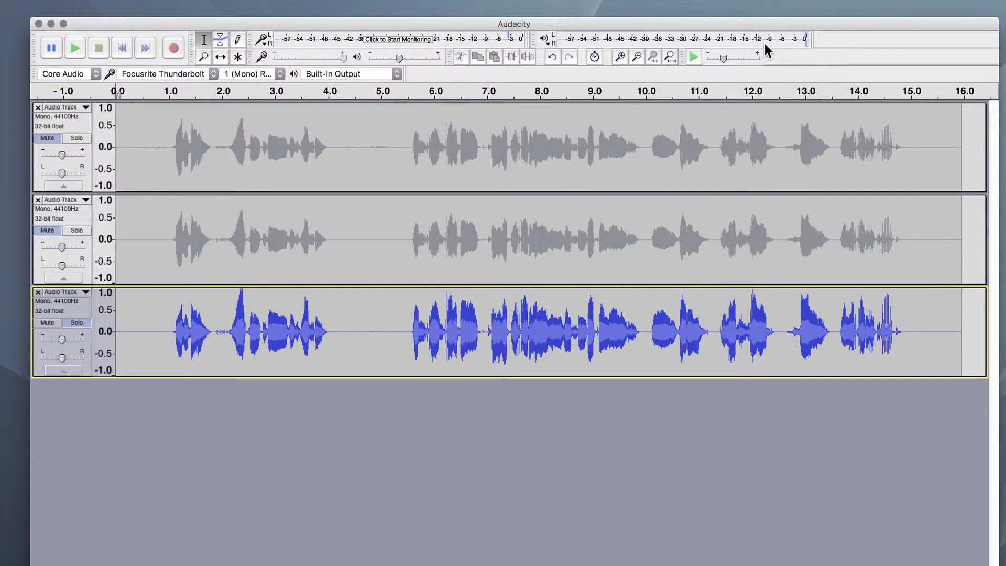
pyautogui.moveTo(805, 51)
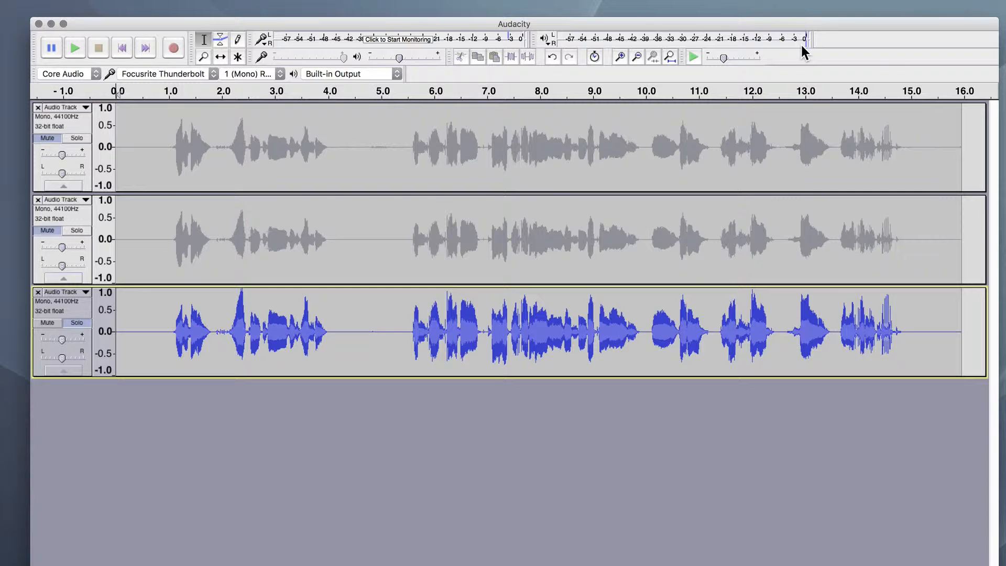
pyautogui.moveTo(345, 228)
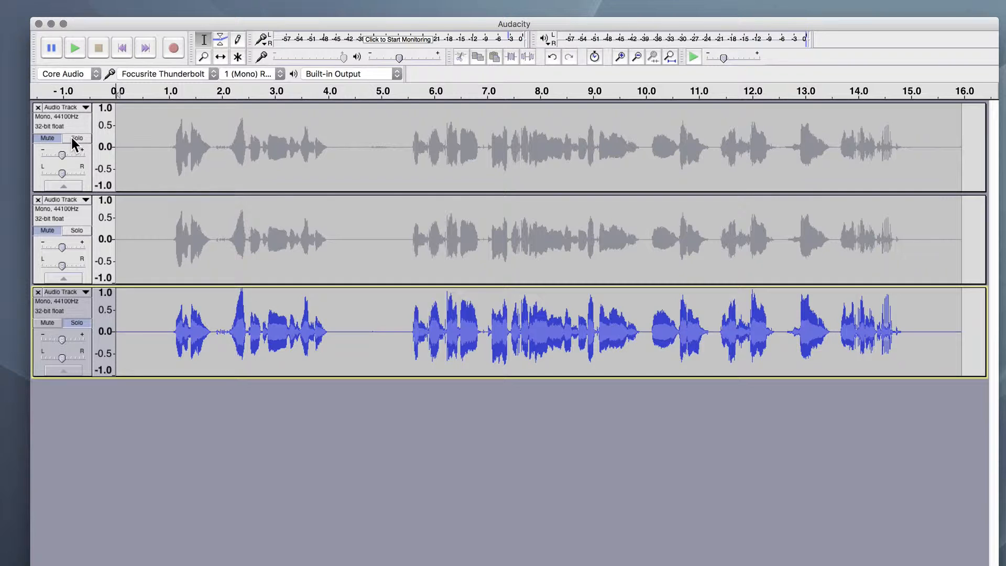
pyautogui.click(61, 138)
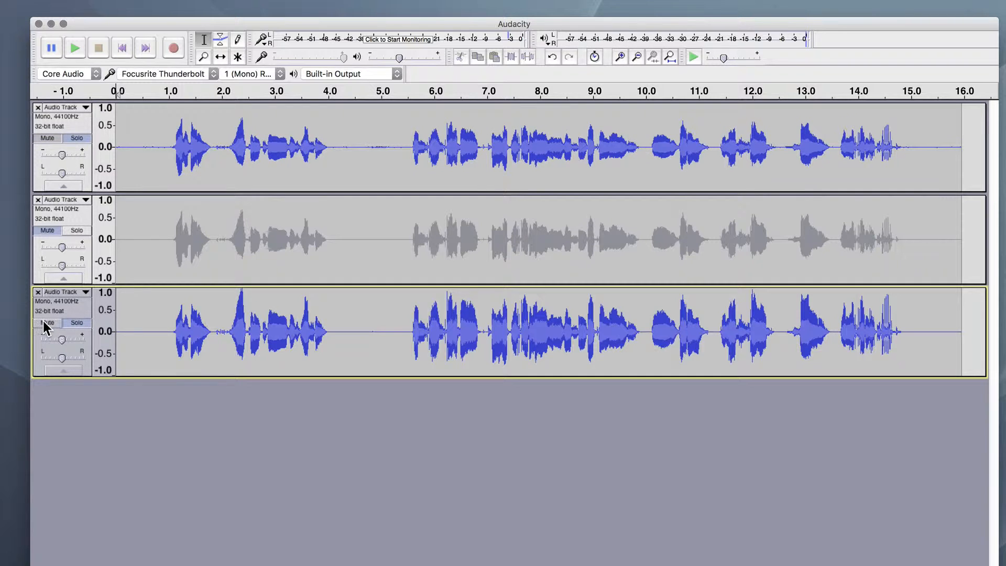
pyautogui.click(46, 322)
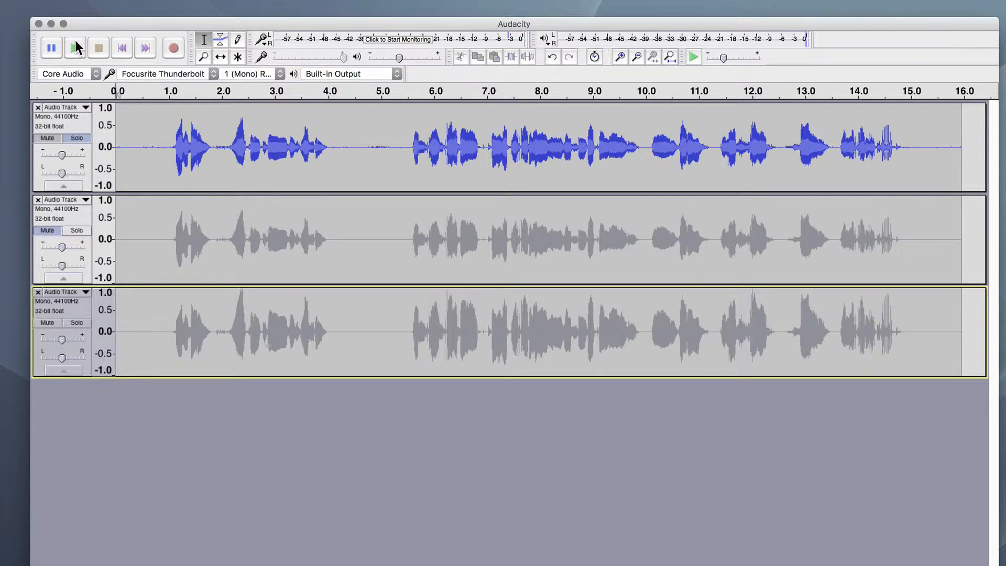
pyautogui.click(75, 47)
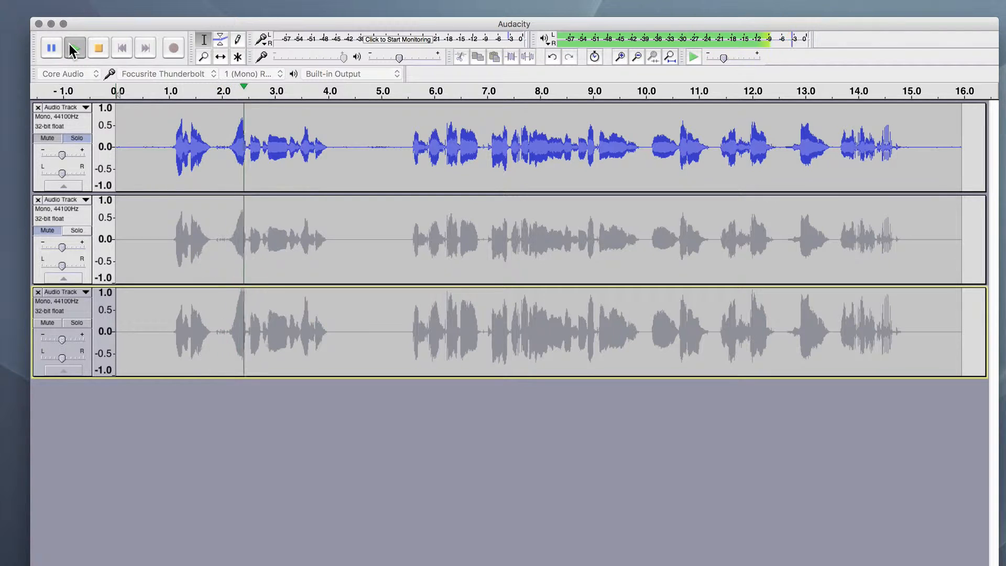
pyautogui.click(73, 48)
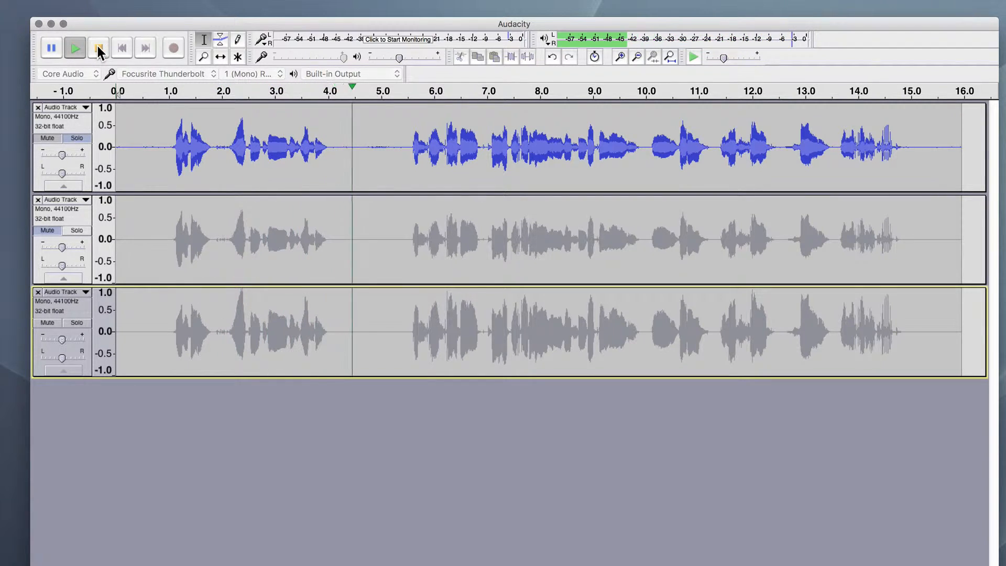
pyautogui.click(98, 47)
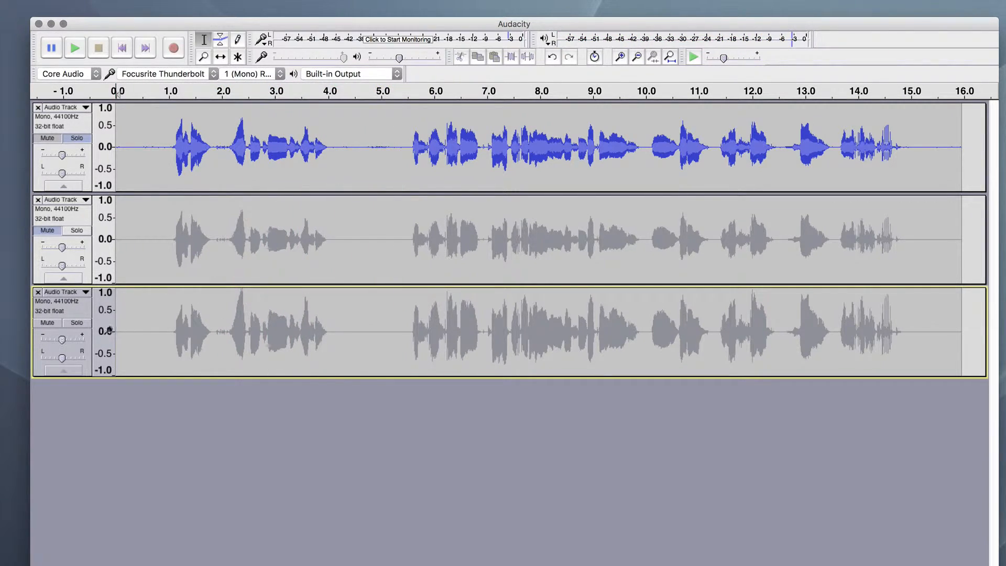
pyautogui.click(46, 323)
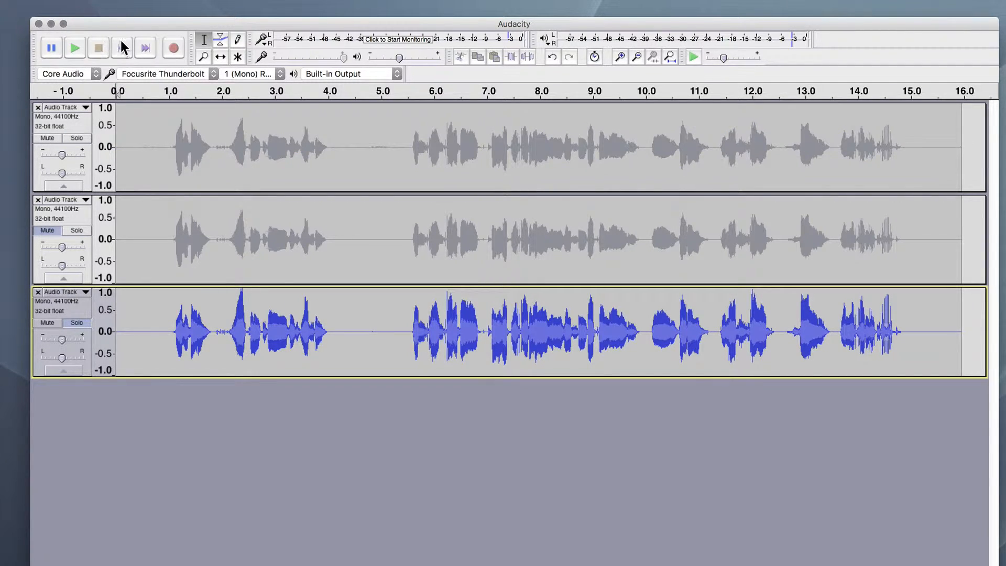
pyautogui.click(75, 48)
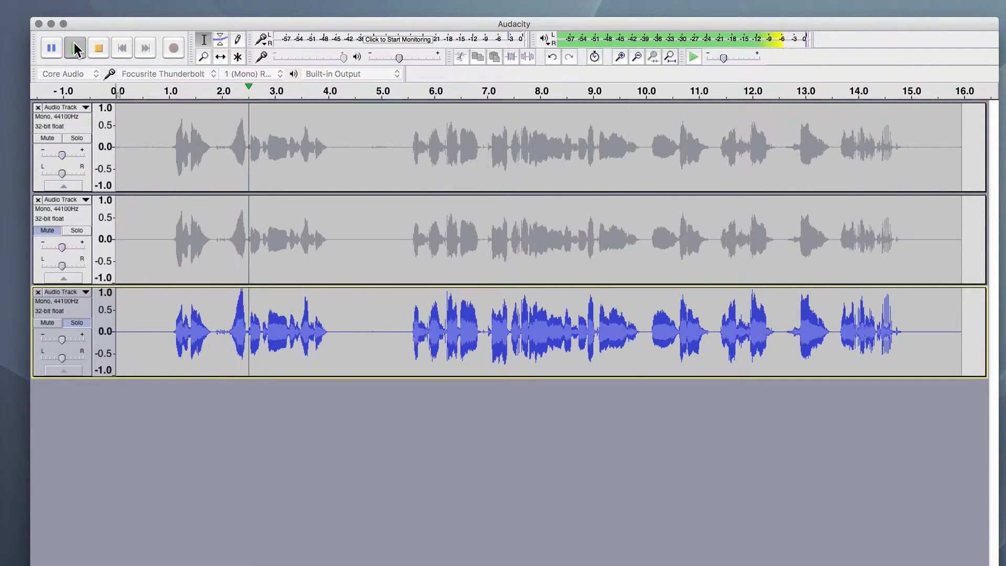
pyautogui.click(74, 48)
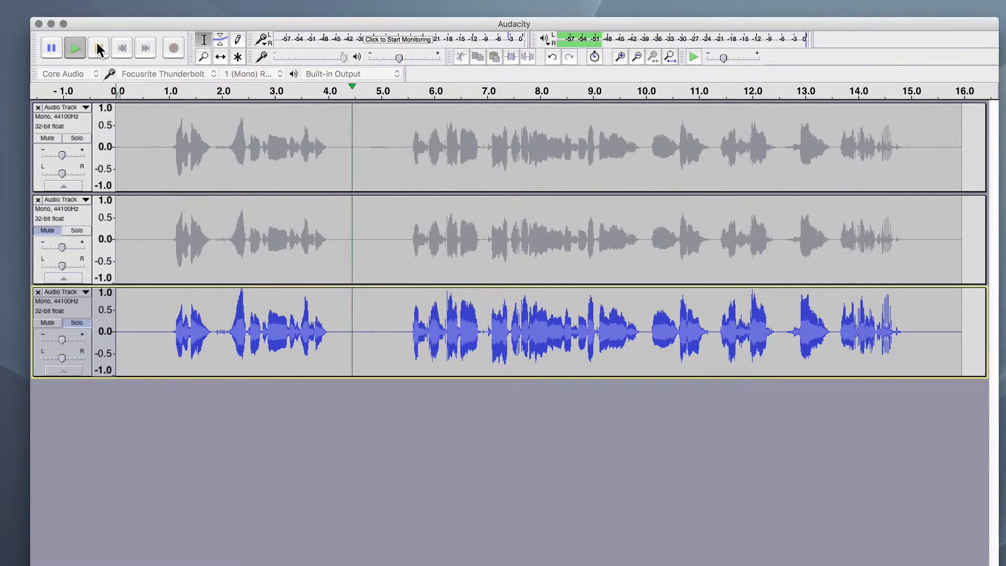
pyautogui.click(98, 47)
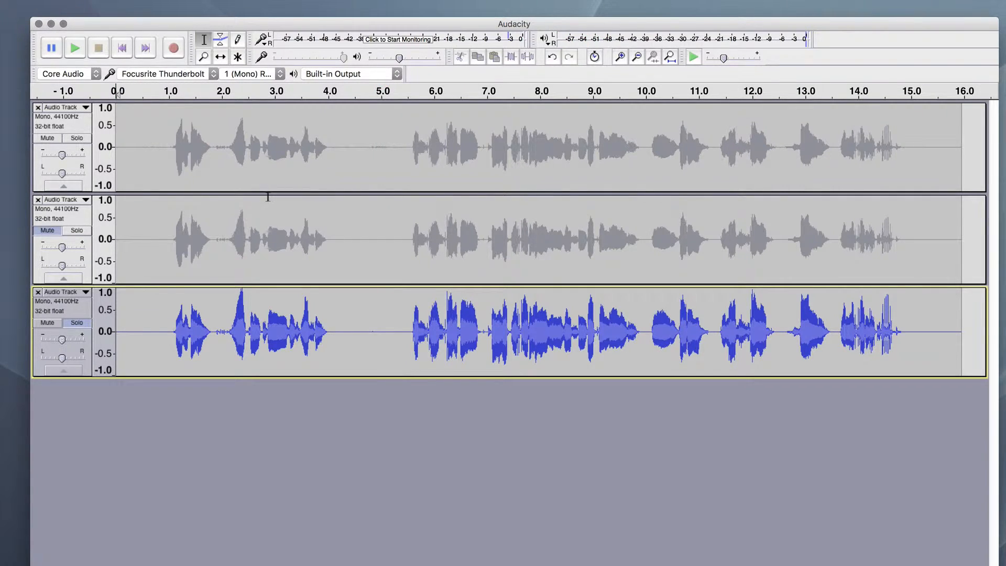
pyautogui.moveTo(350, 220)
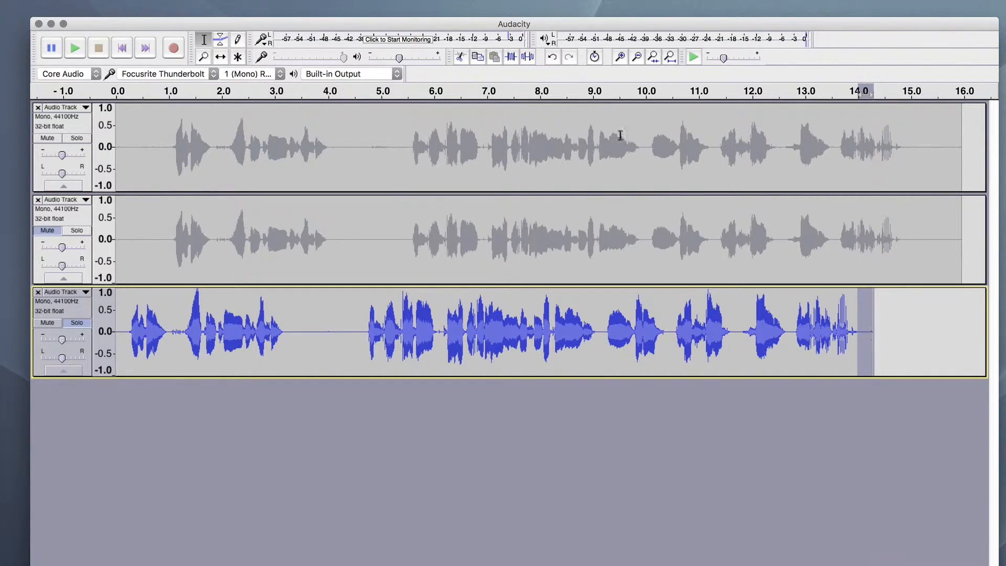
# - Delete the compressed copy's silent tail and part of its long mid pause
pyautogui.click(312, 7)
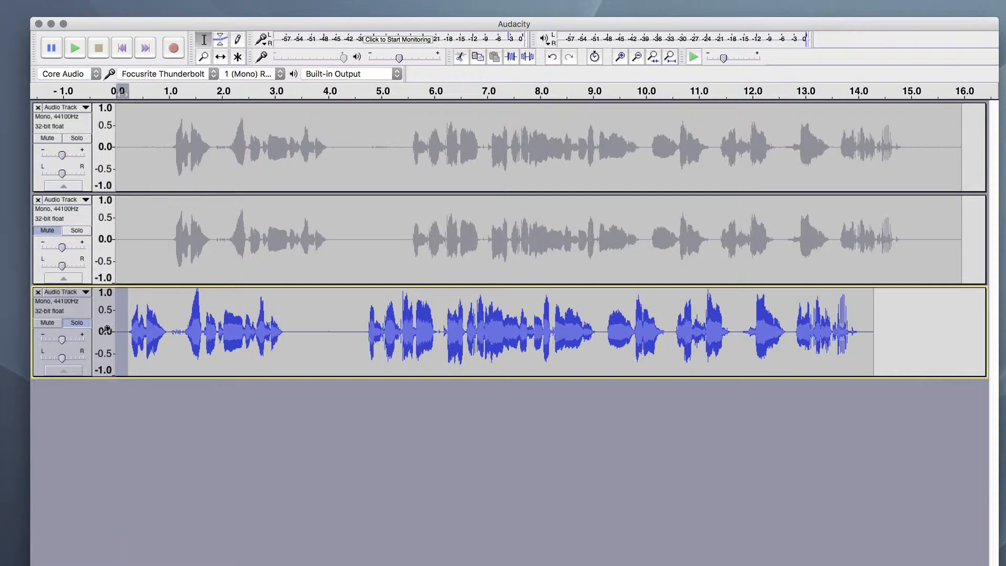
pyautogui.click(312, 6)
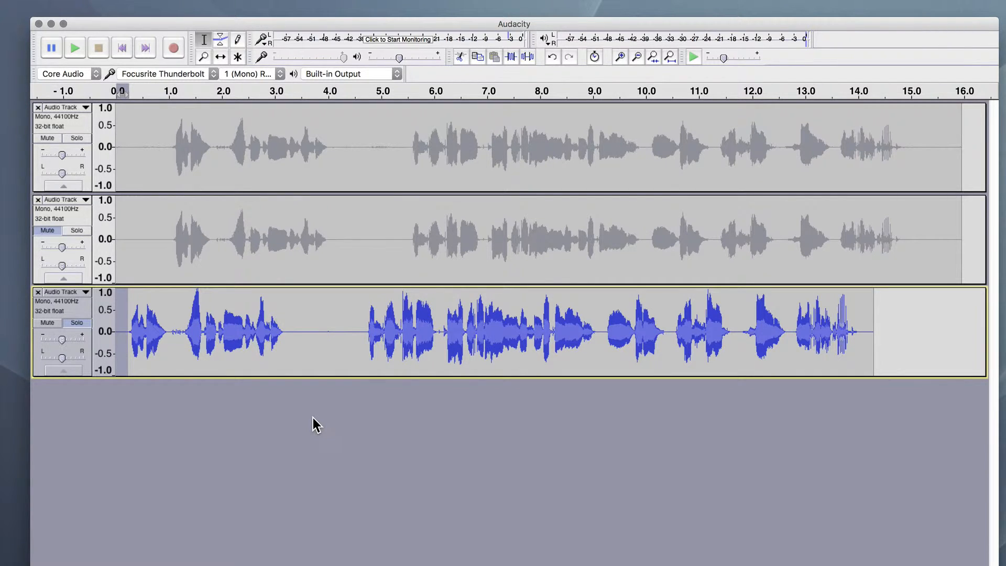
pyautogui.click(317, 332)
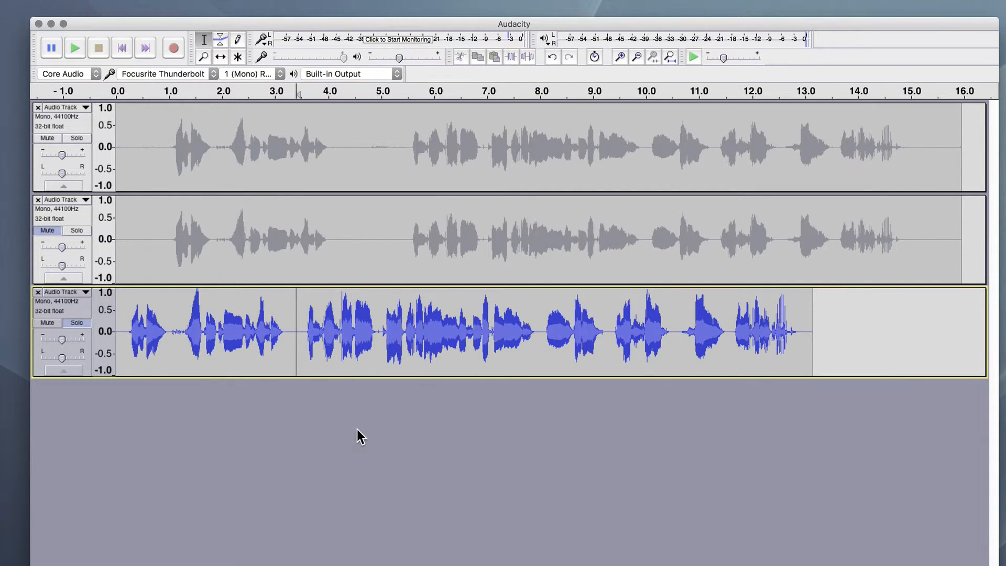
pyautogui.moveTo(321, 414)
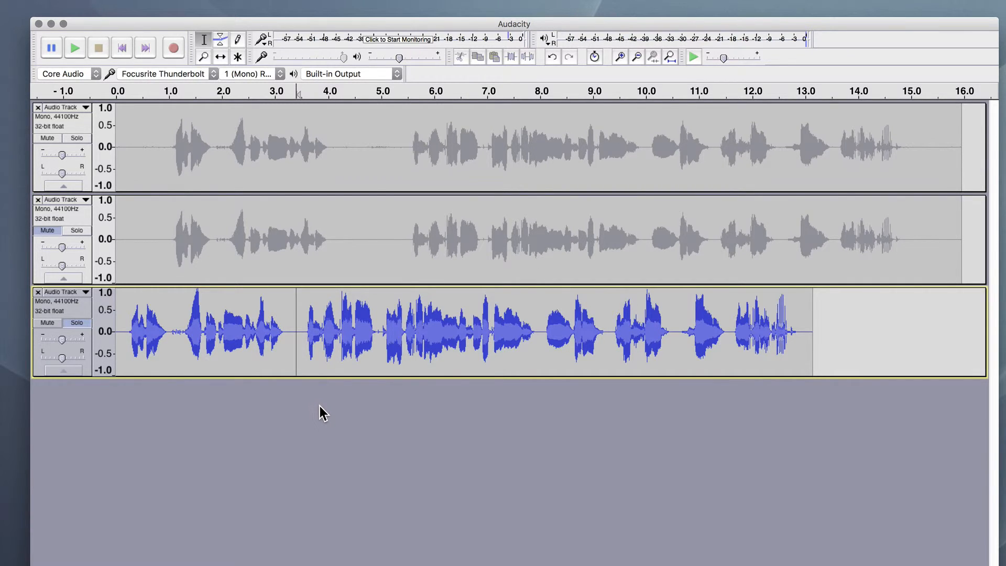
pyautogui.moveTo(363, 446)
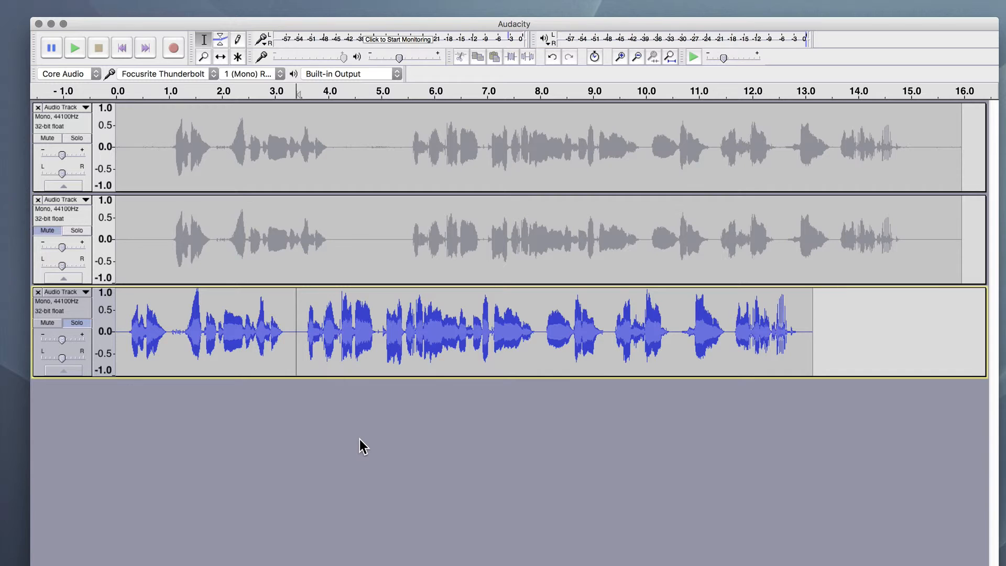